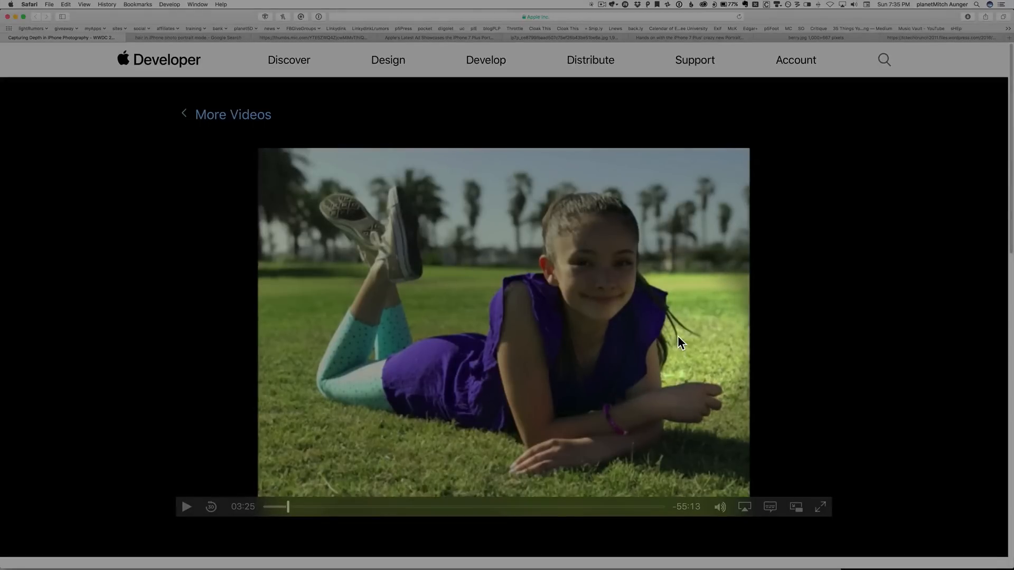
mouse_move(679, 348)
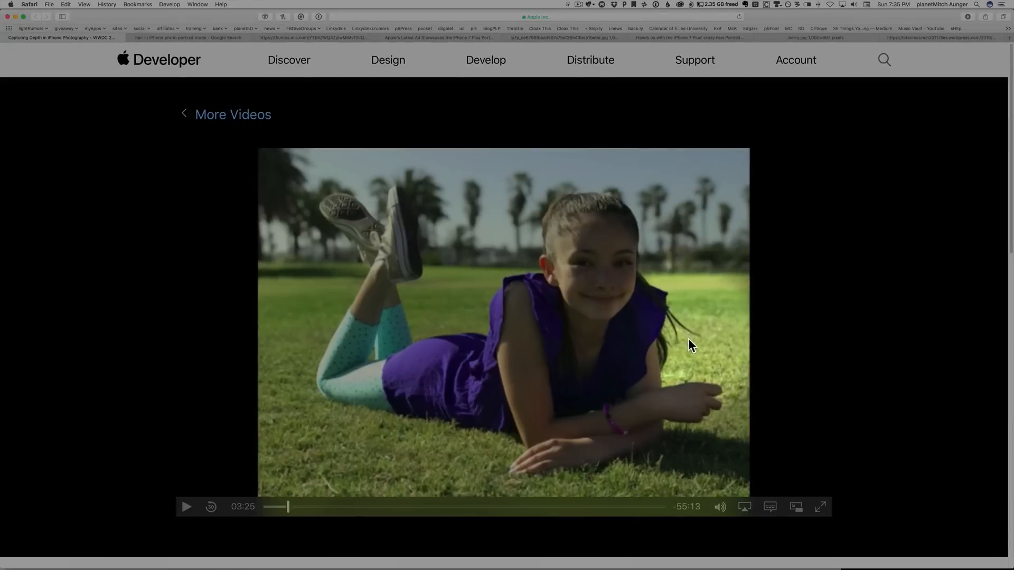
mouse_move(669, 333)
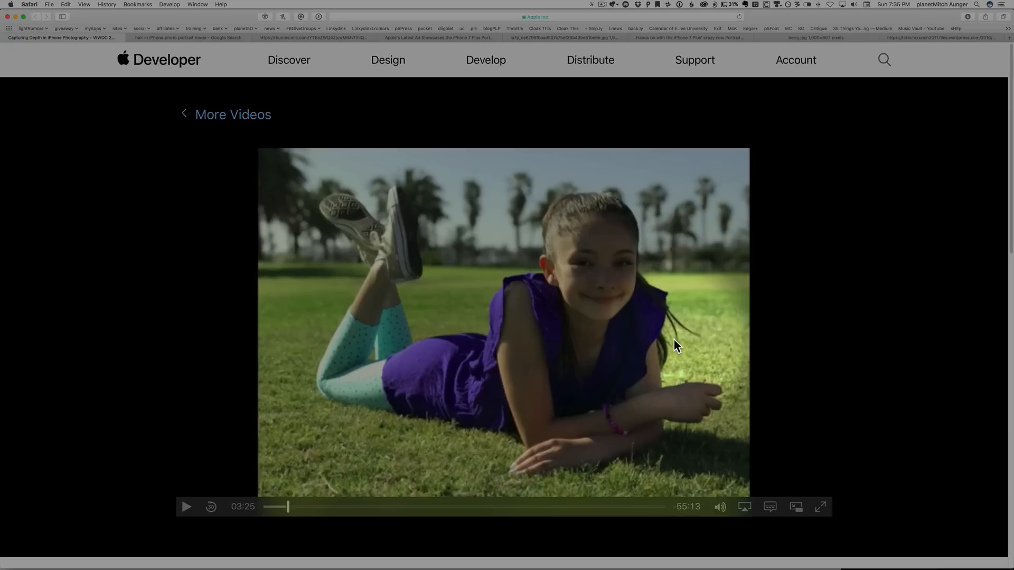
mouse_move(672, 343)
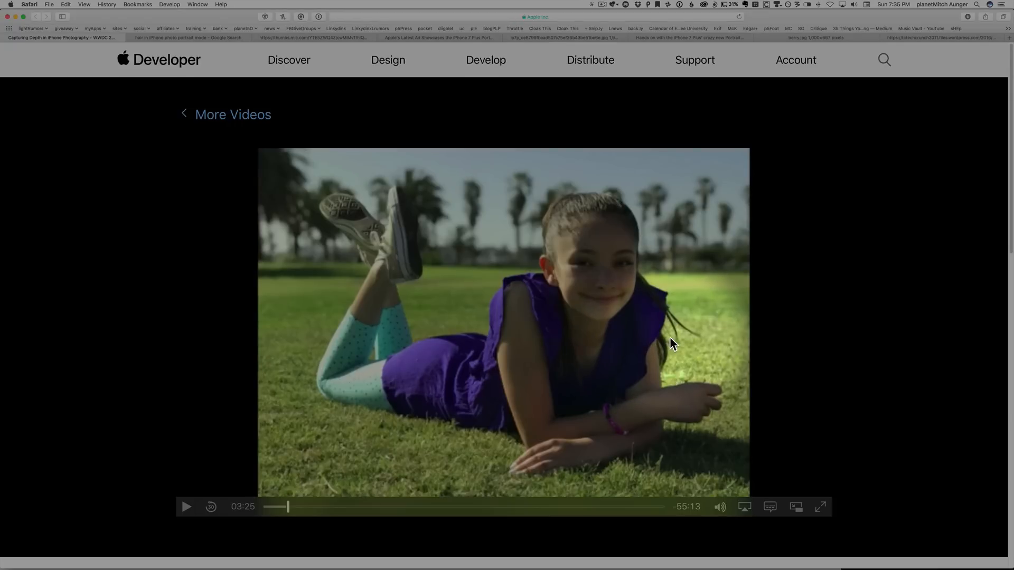
mouse_move(669, 343)
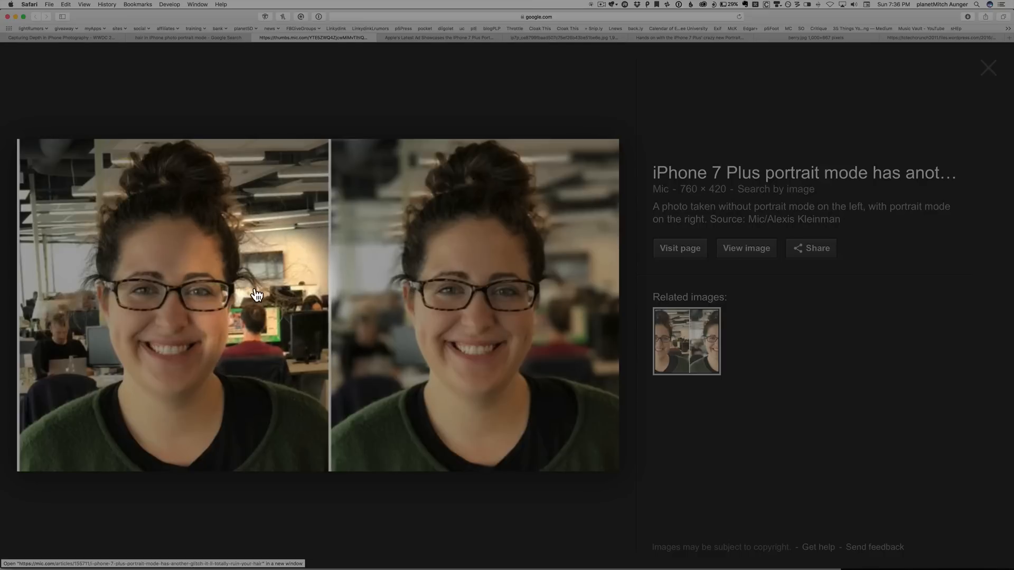
mouse_move(76, 244)
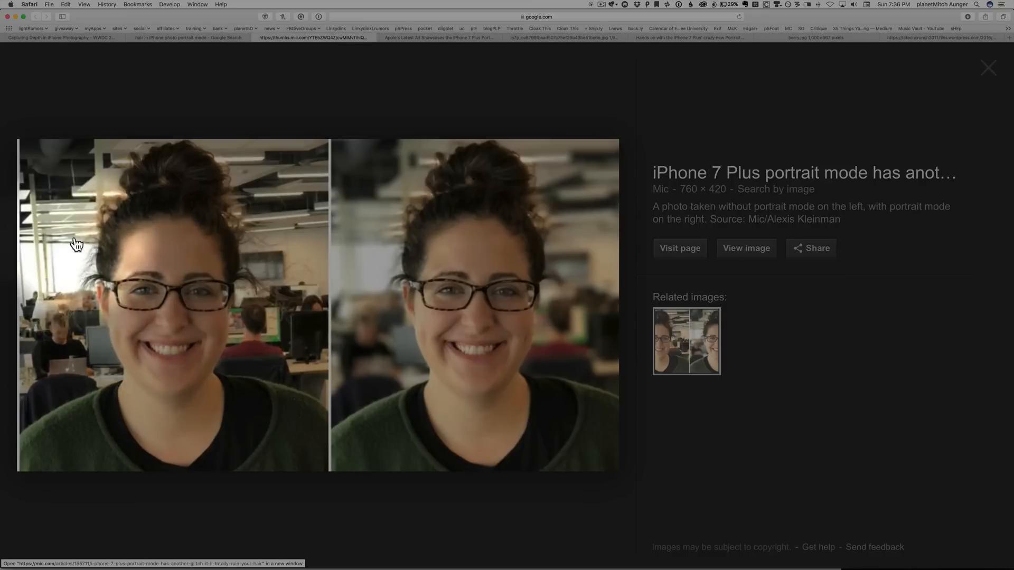
mouse_move(98, 200)
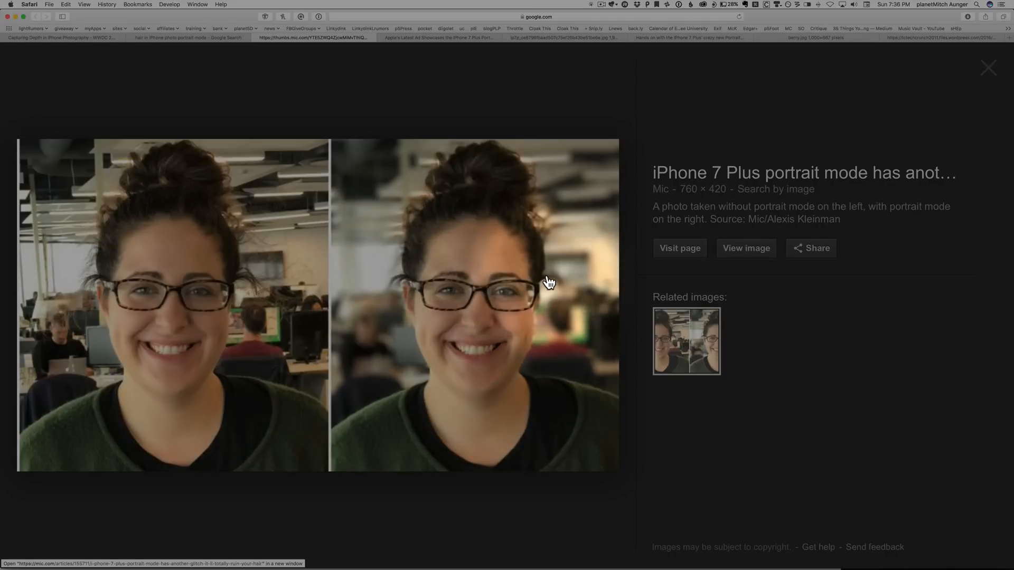
mouse_move(565, 242)
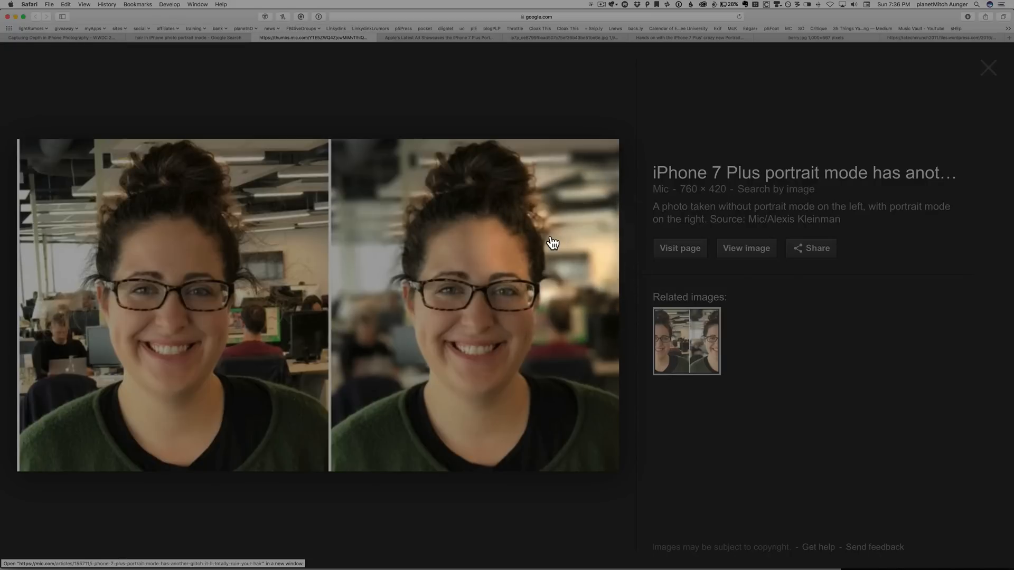
mouse_move(521, 255)
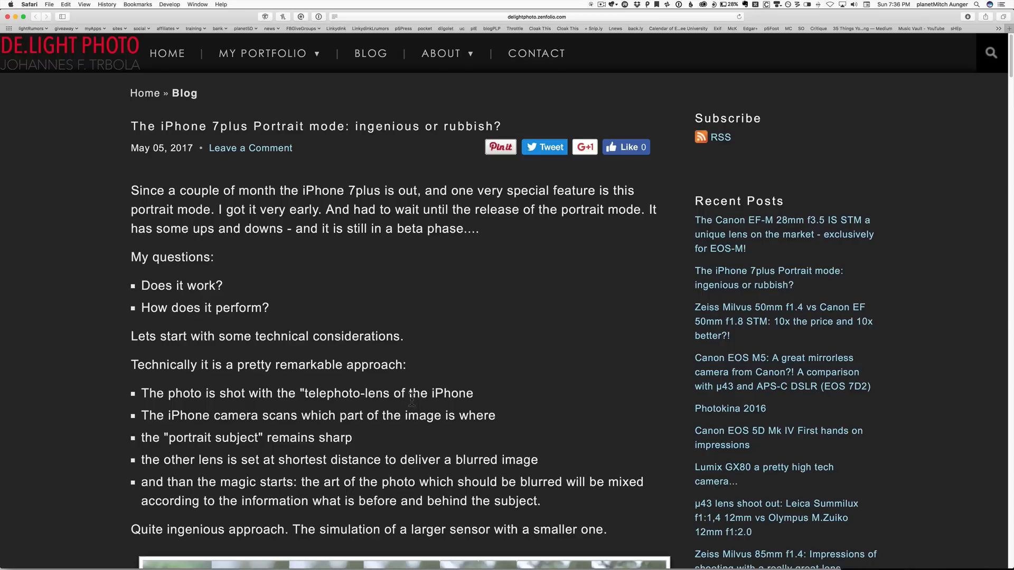
mouse_move(97, 128)
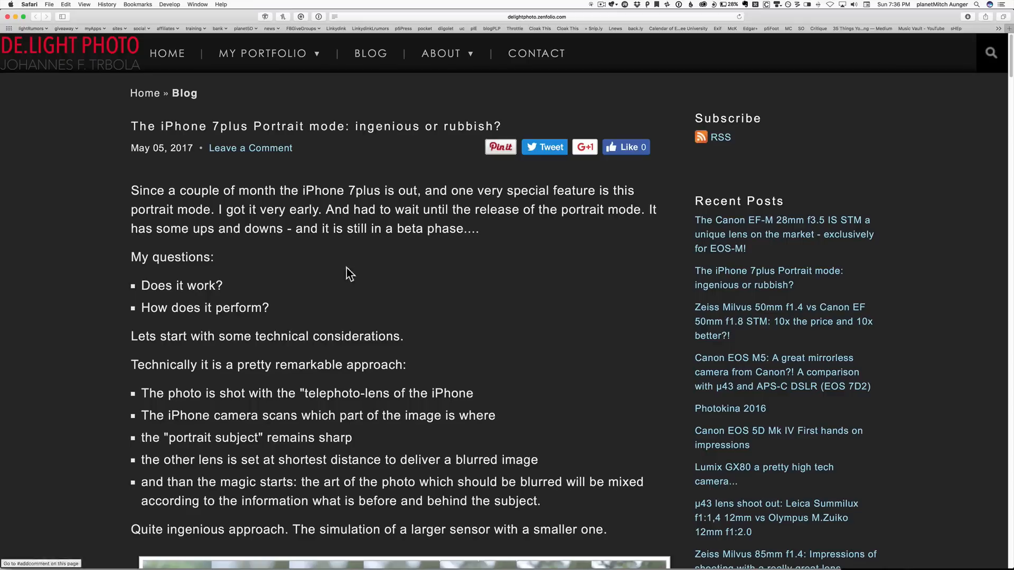
mouse_move(167, 164)
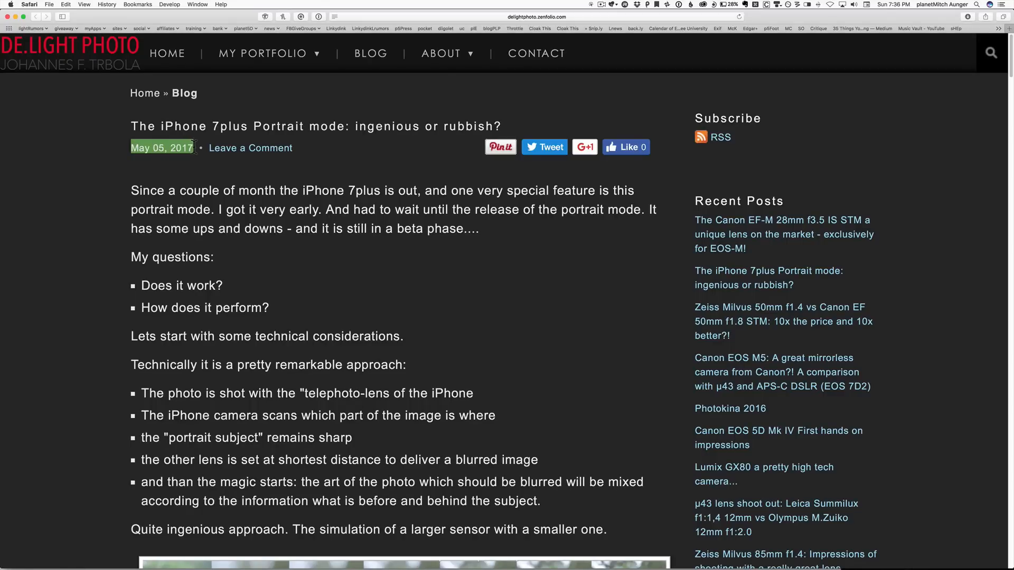
mouse_move(402, 260)
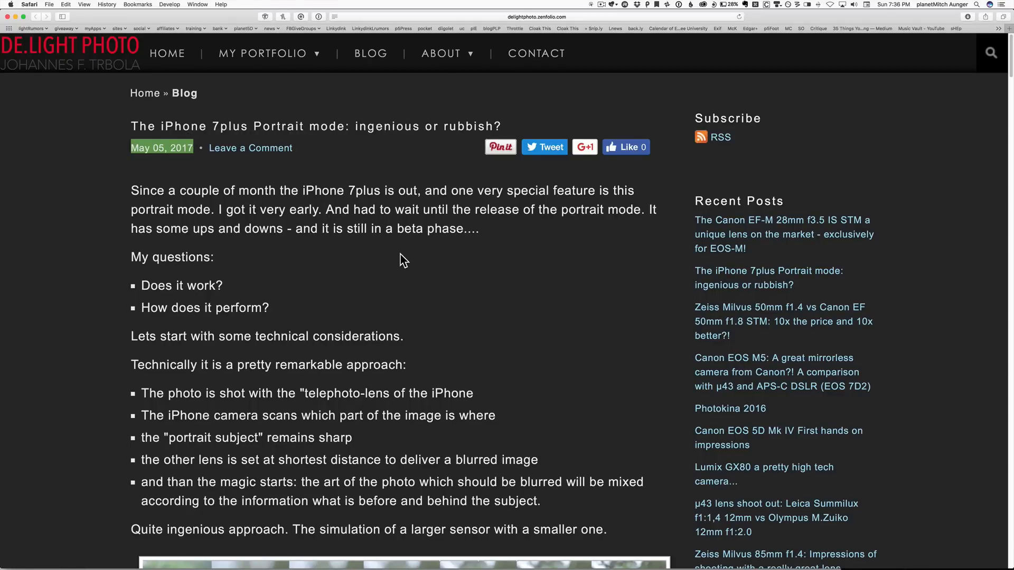
- Scroll the blog post down to the owl comparison strip of iPhone versus full frame at f2.0 to f11
scroll(down, 3)
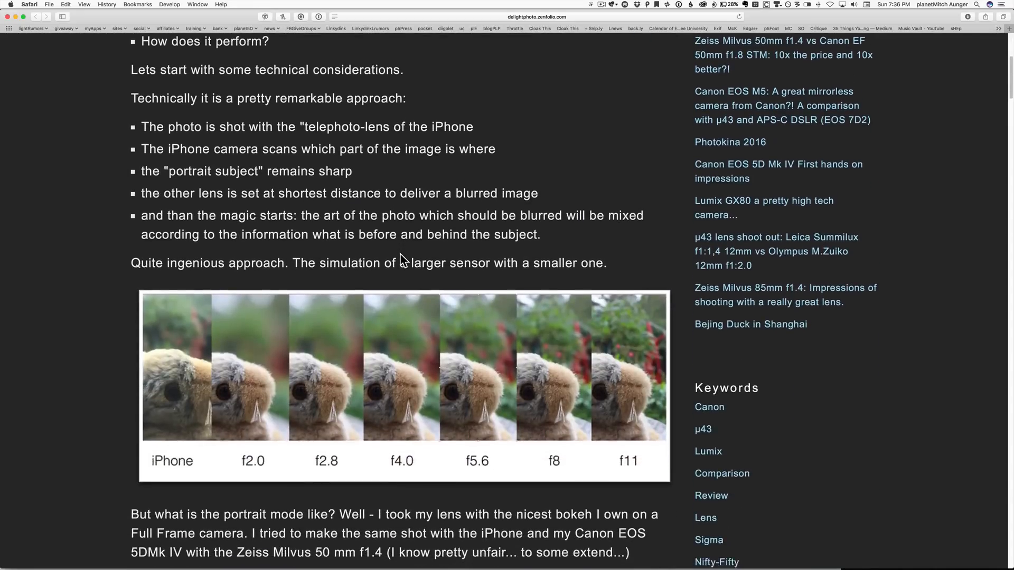
scroll(down, 3)
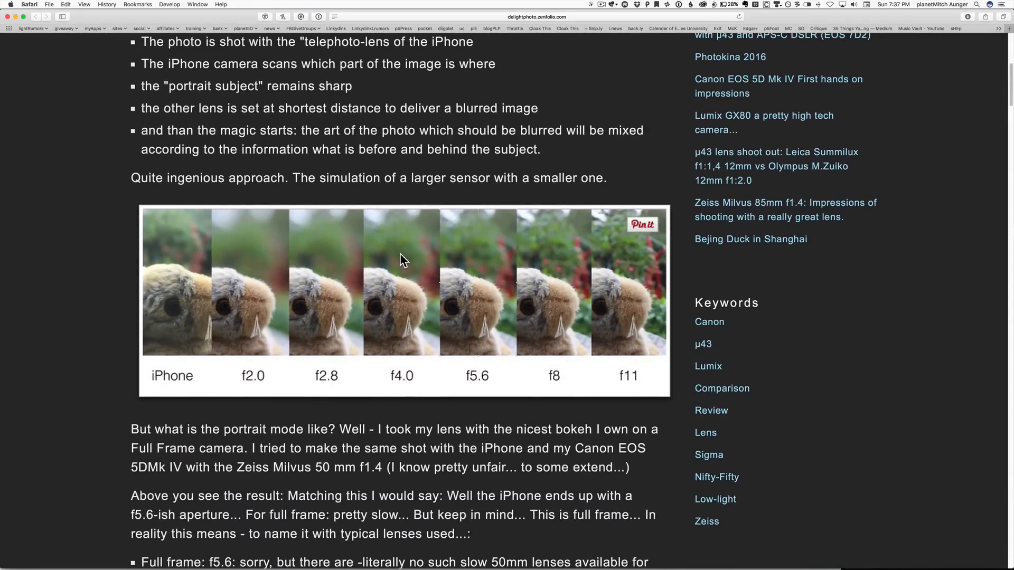
mouse_move(542, 326)
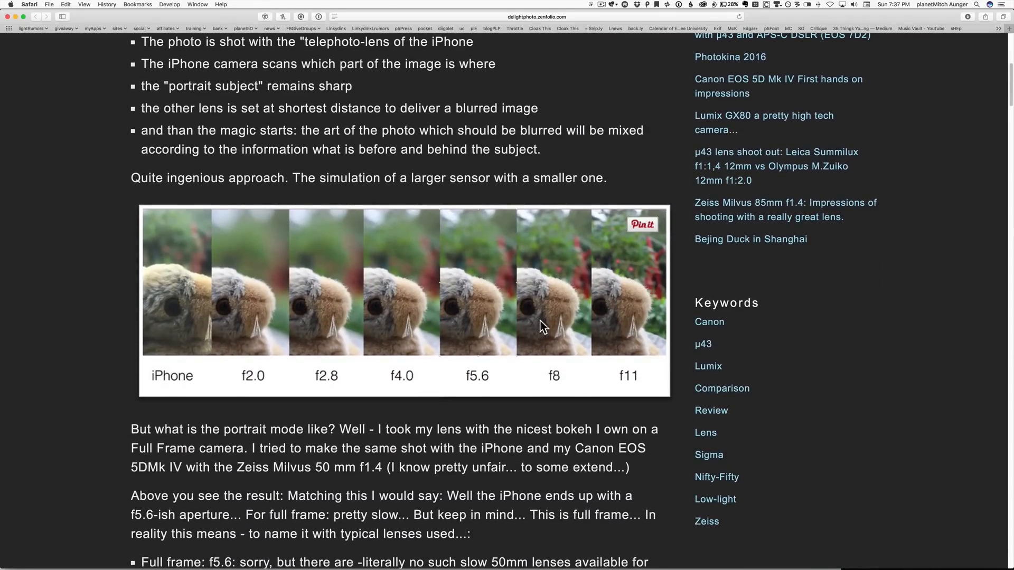
mouse_move(208, 312)
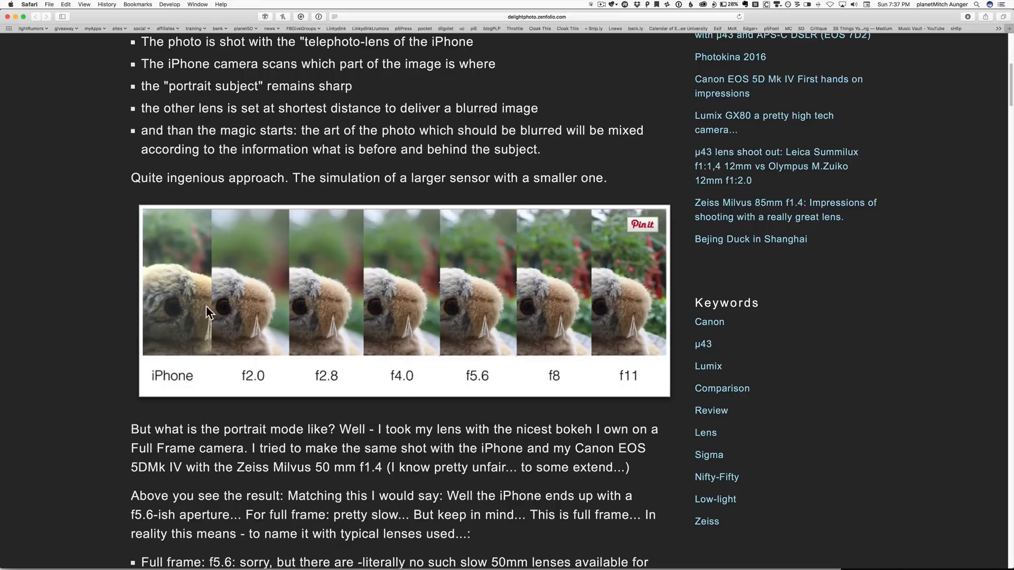
mouse_move(186, 341)
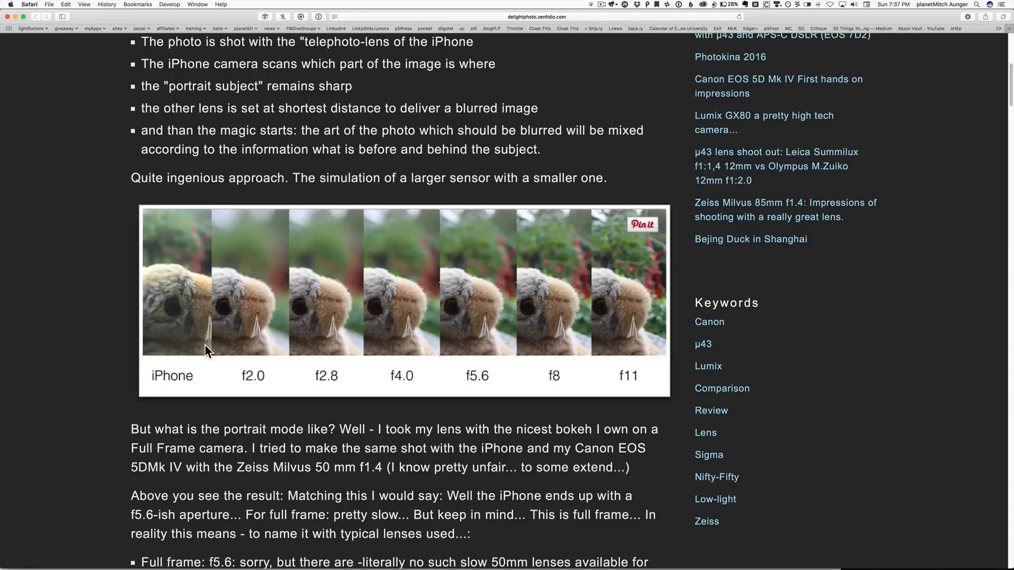
mouse_move(208, 332)
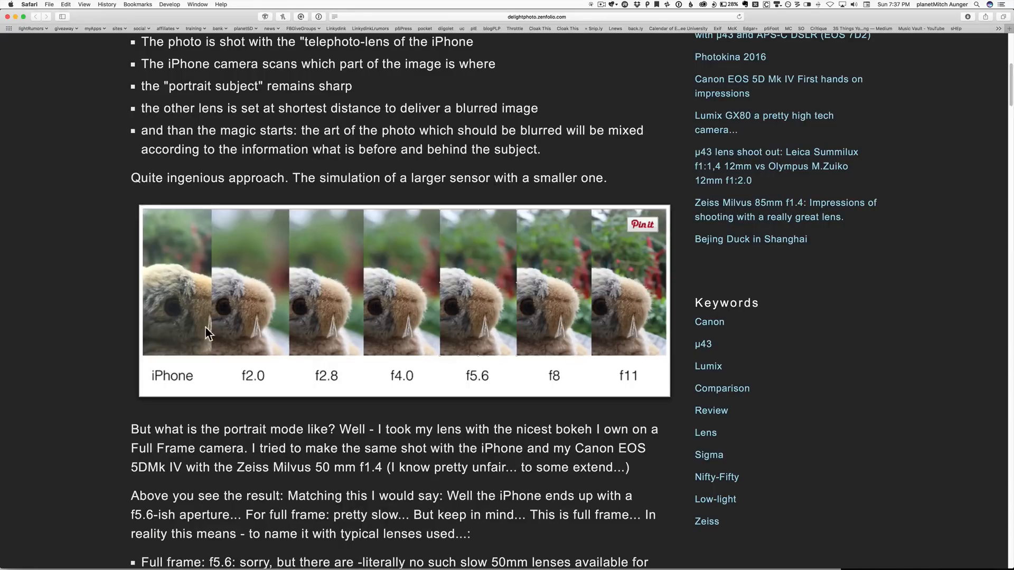
mouse_move(549, 298)
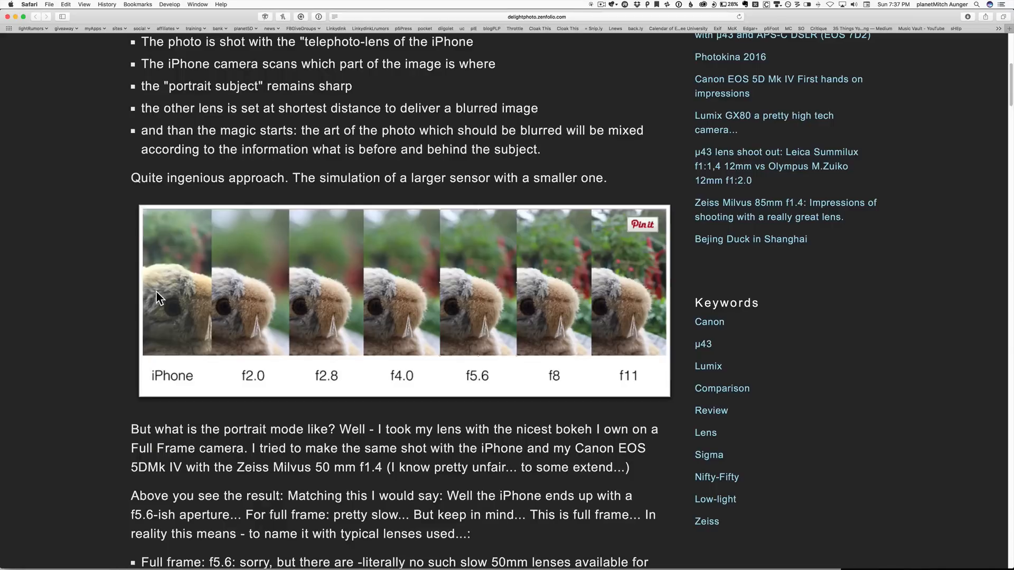
mouse_move(465, 314)
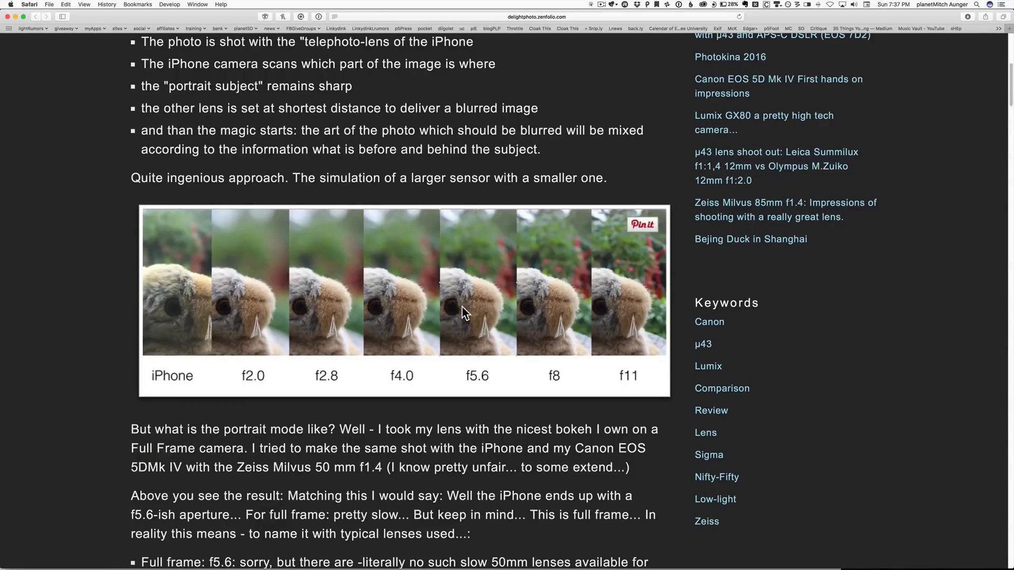
mouse_move(545, 304)
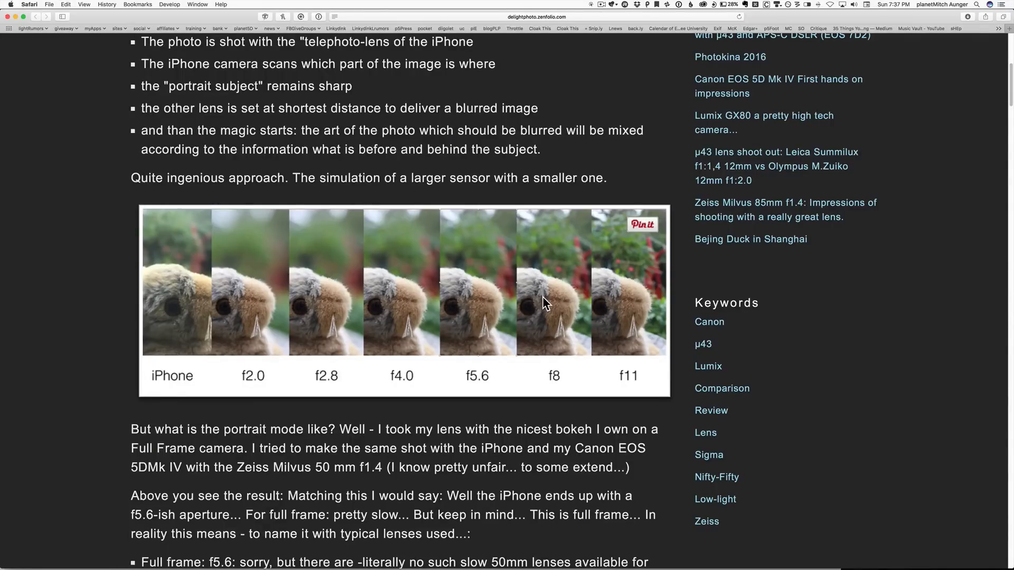
mouse_move(428, 239)
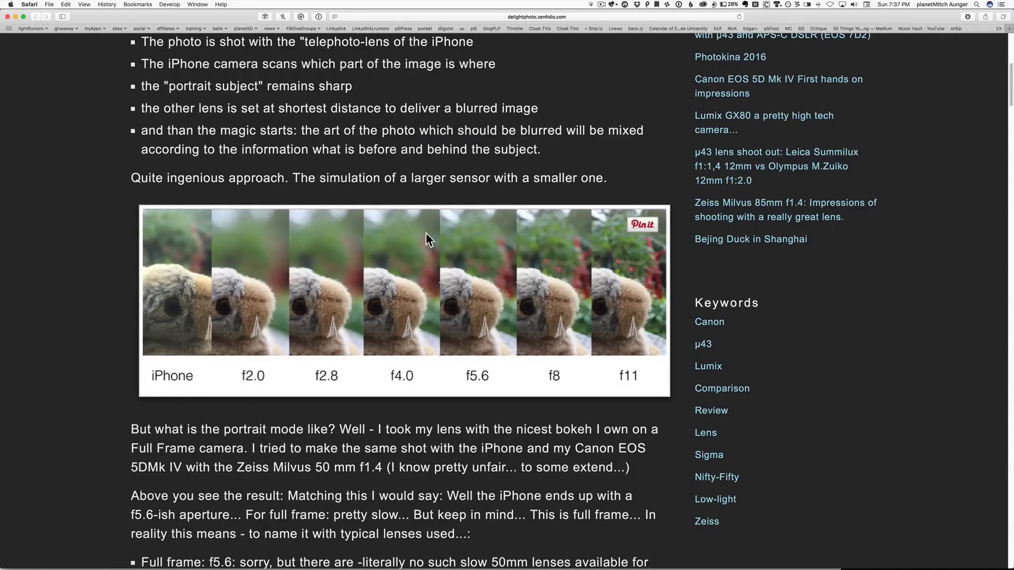
mouse_move(195, 256)
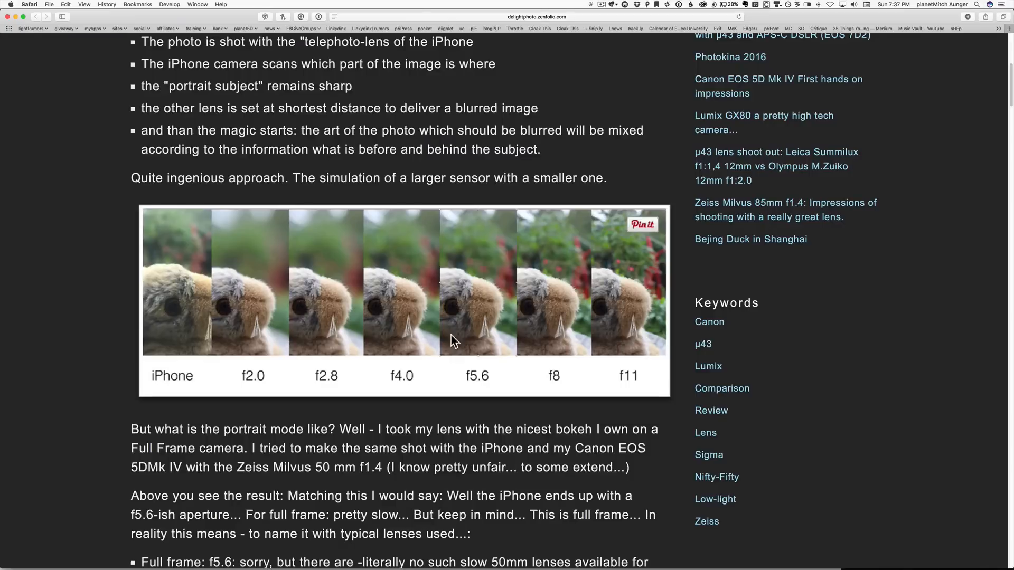
mouse_move(555, 278)
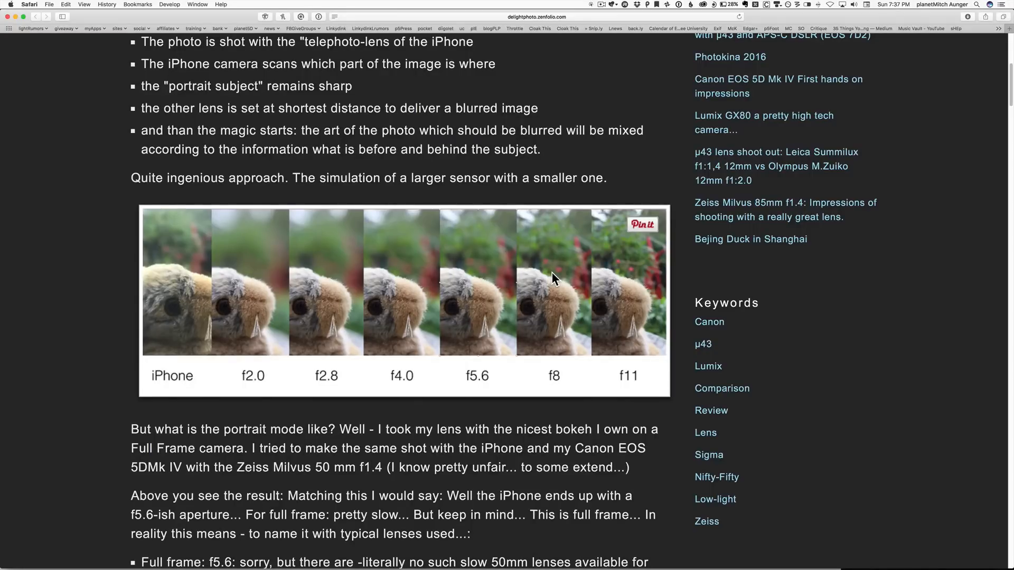
scroll(down, 3)
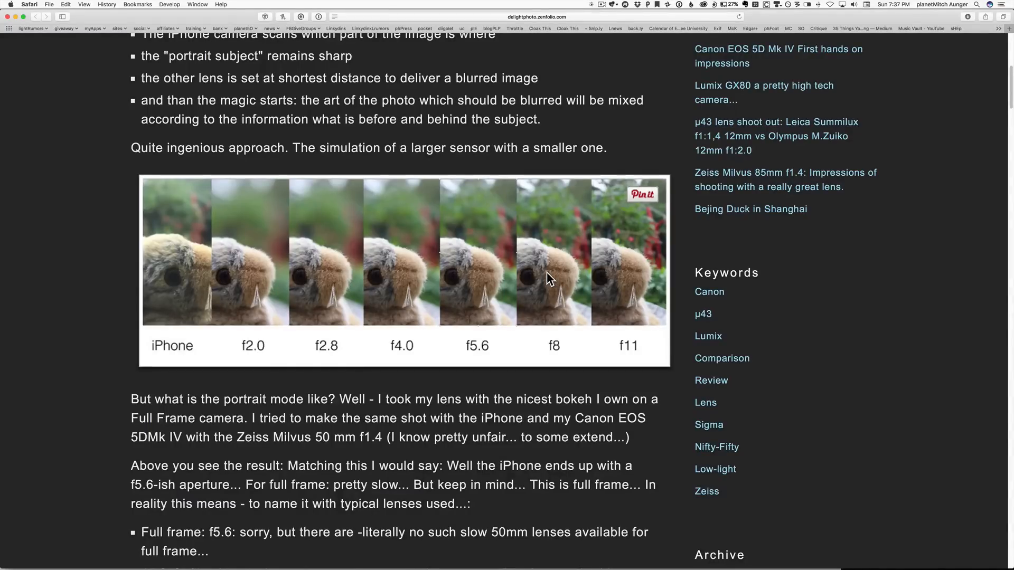
- Scroll through the Strange Topics failure examples: iron railing, autumn leaves and wine glass before airplanes
scroll(down, 3)
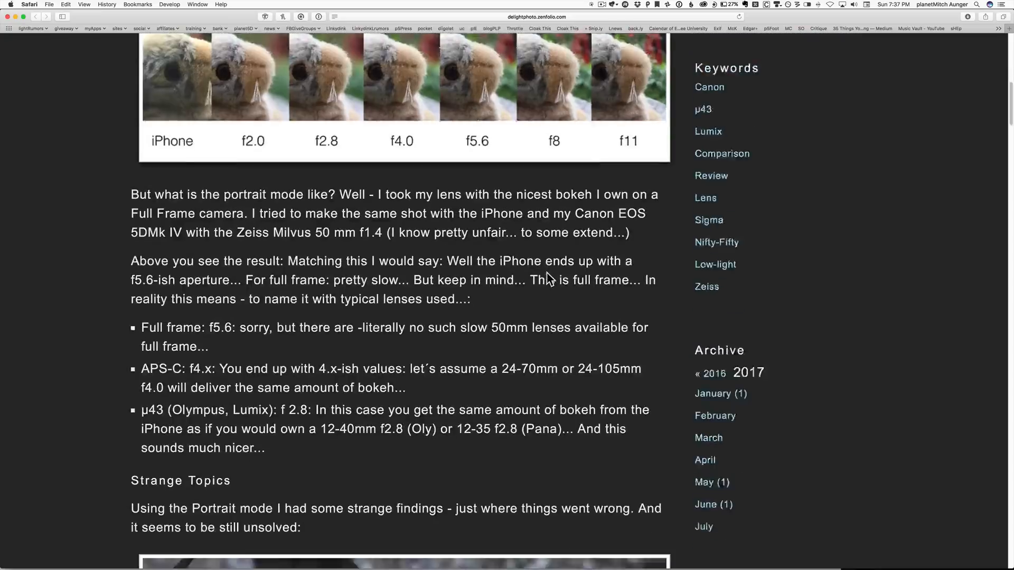
scroll(down, 3)
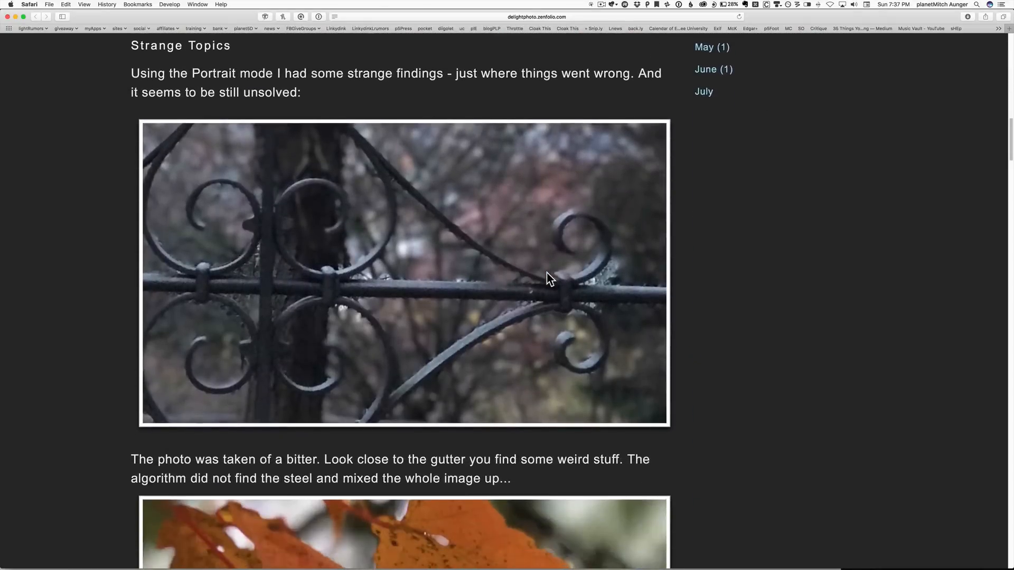
scroll(down, 3)
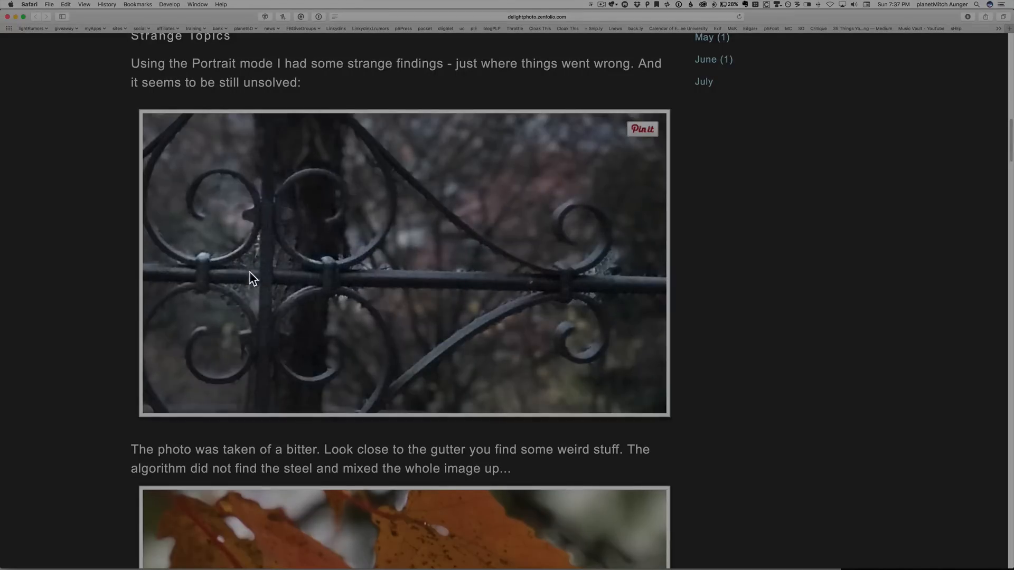
mouse_move(227, 270)
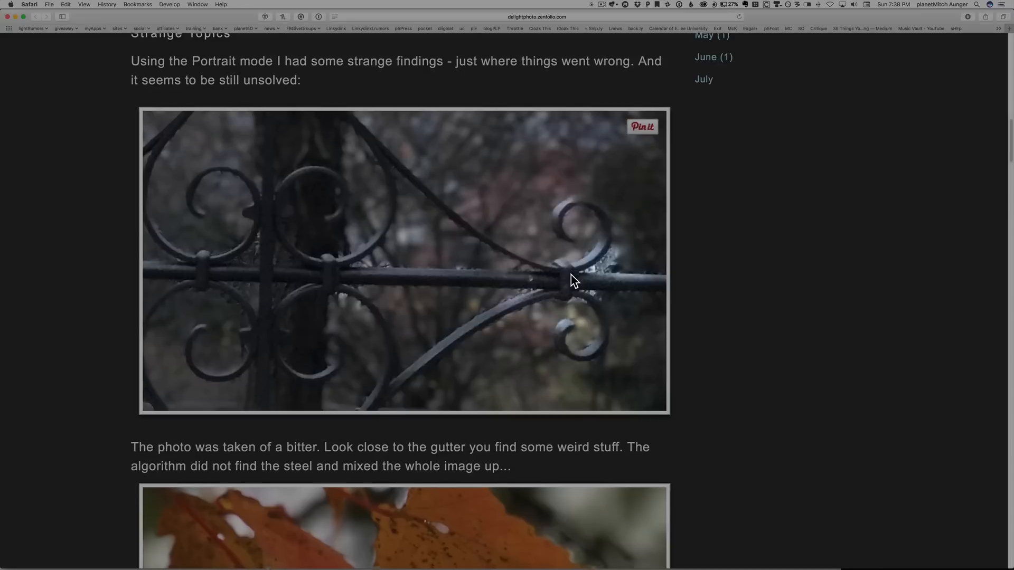
scroll(down, 3)
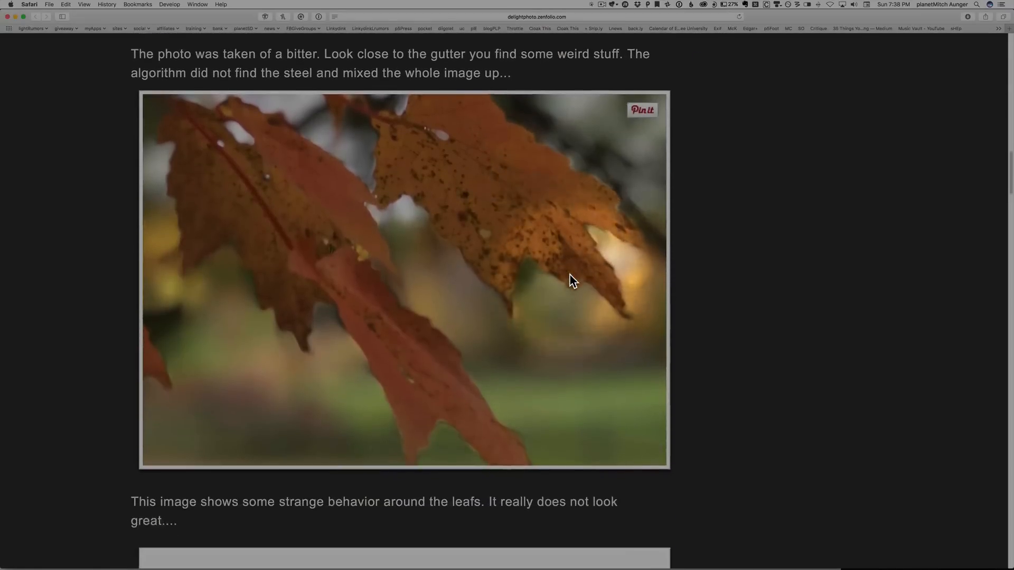
scroll(down, 3)
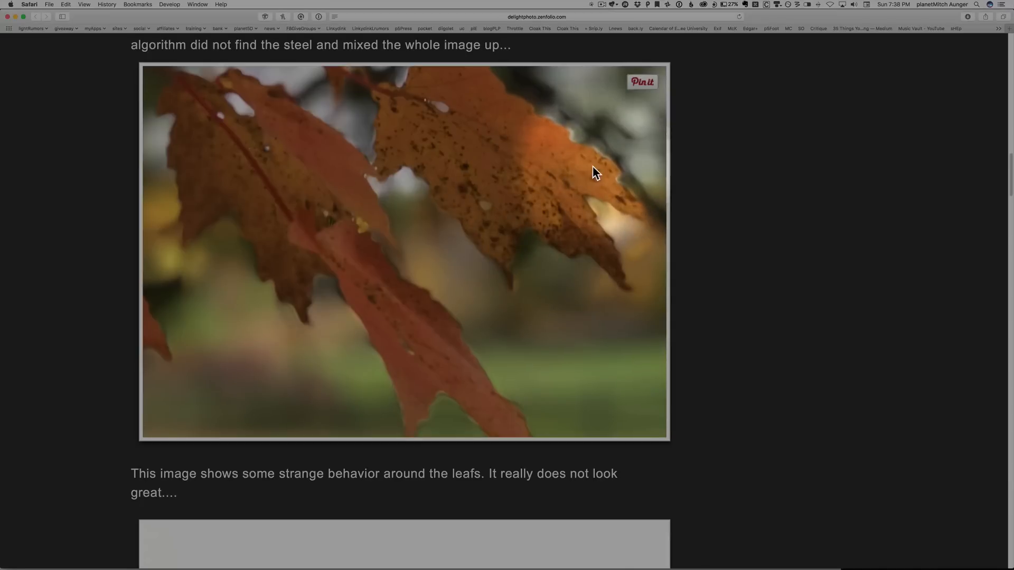
scroll(down, 3)
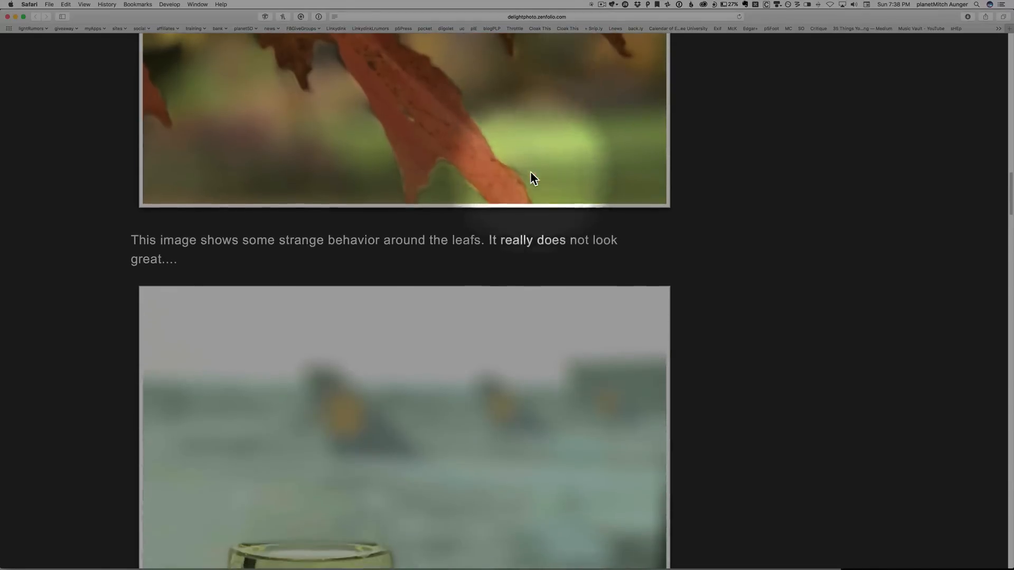
scroll(down, 3)
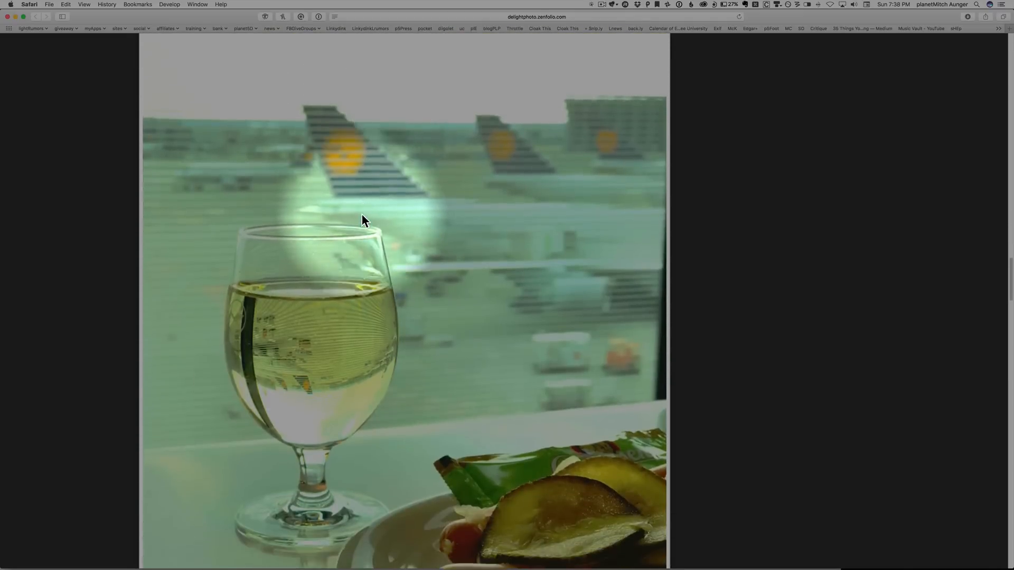
- Scroll down to the wine glass photo with the smeared airport background
scroll(down, 3)
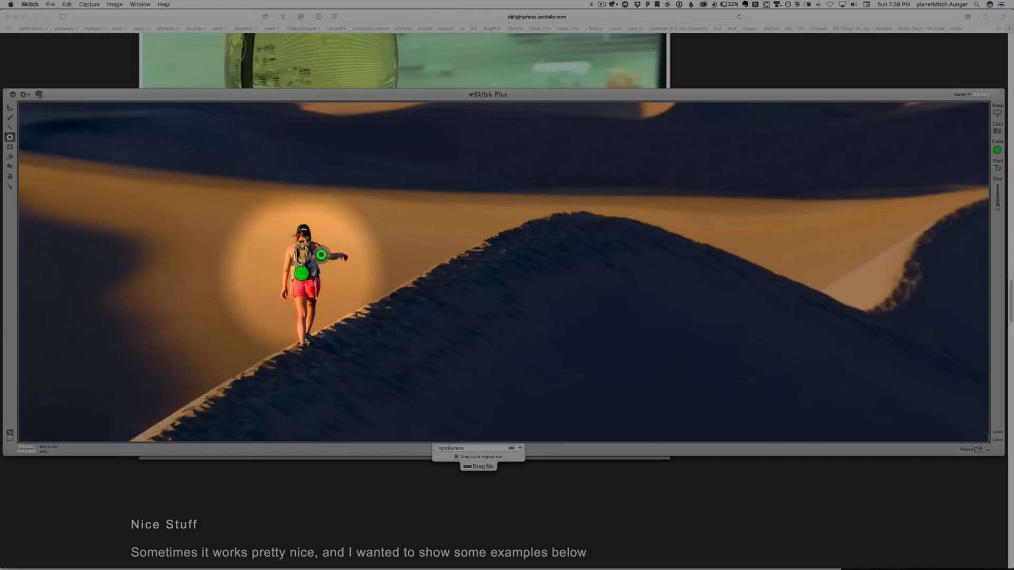
- Draw a soft spotlight around the woman walking the dune ridge in the Skitch photo
drag(320, 254, 339, 252)
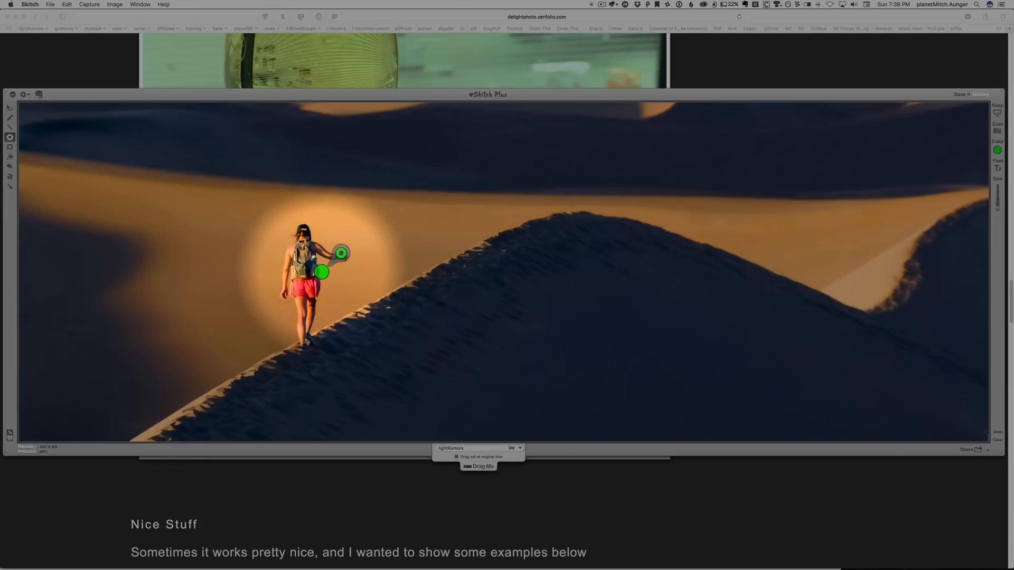
drag(339, 253, 346, 258)
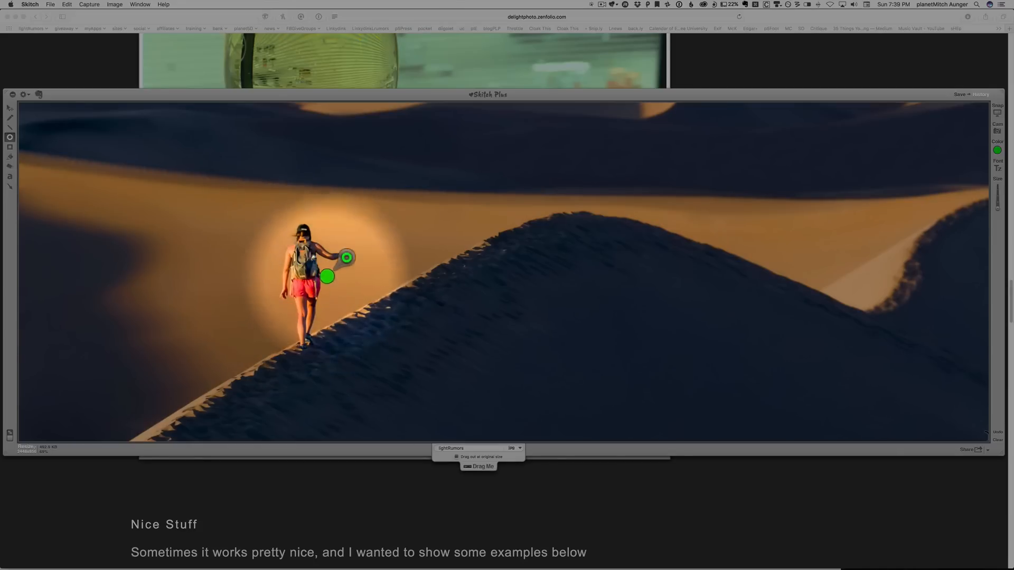
drag(347, 258, 622, 222)
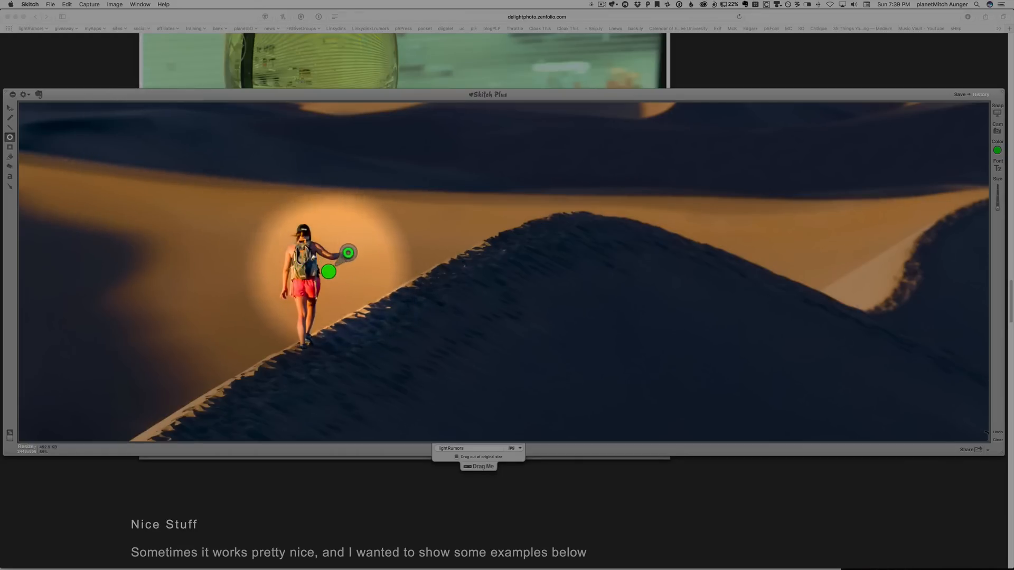
drag(328, 271, 315, 351)
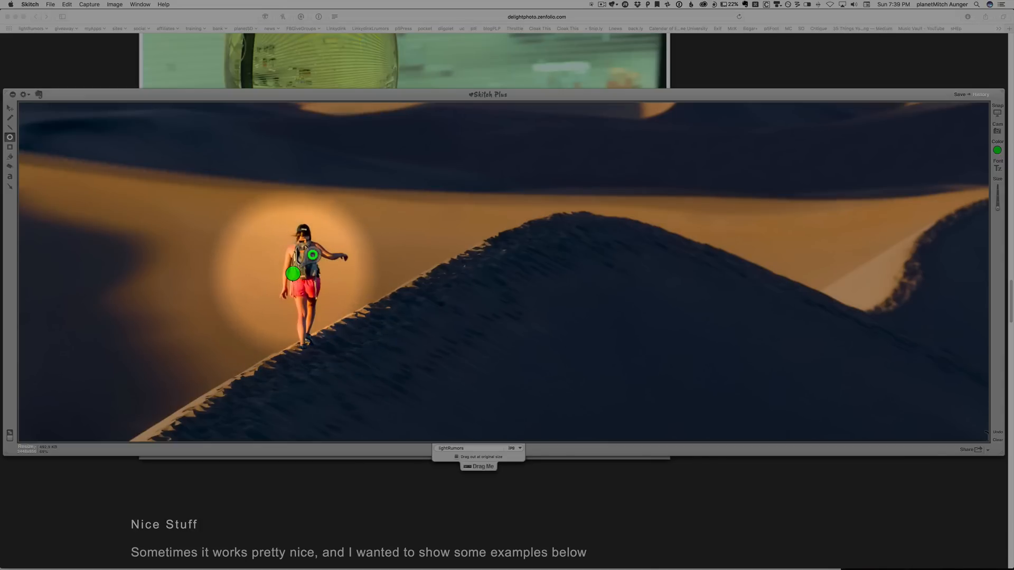
drag(310, 255, 349, 252)
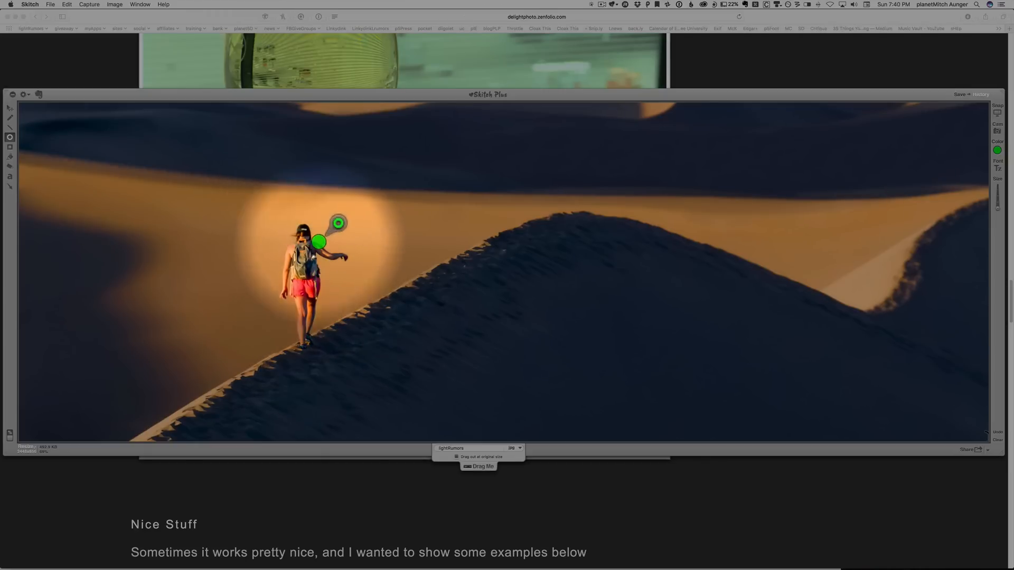
drag(318, 241, 255, 261)
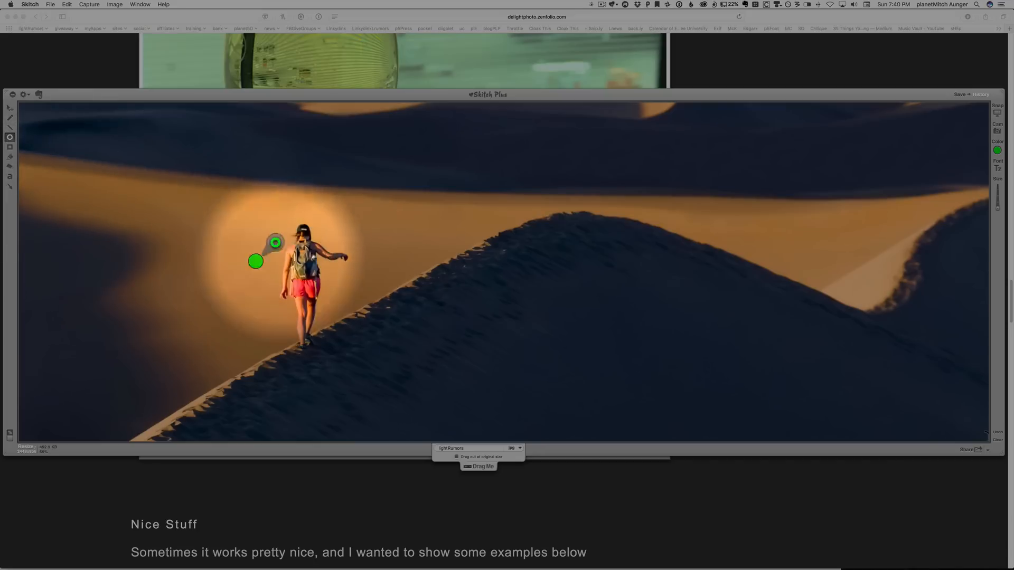
drag(274, 243, 372, 253)
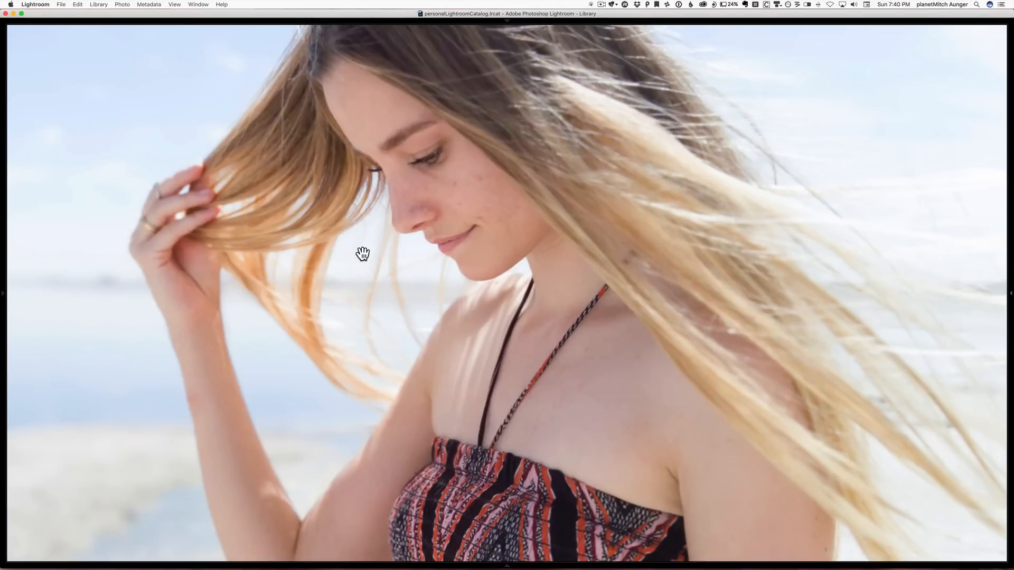
mouse_move(366, 252)
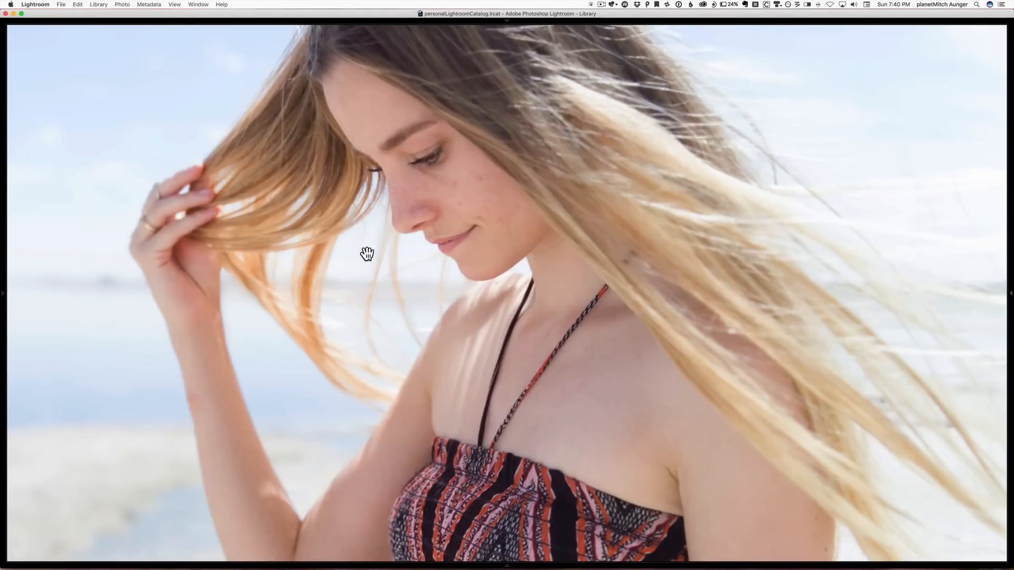
mouse_move(384, 317)
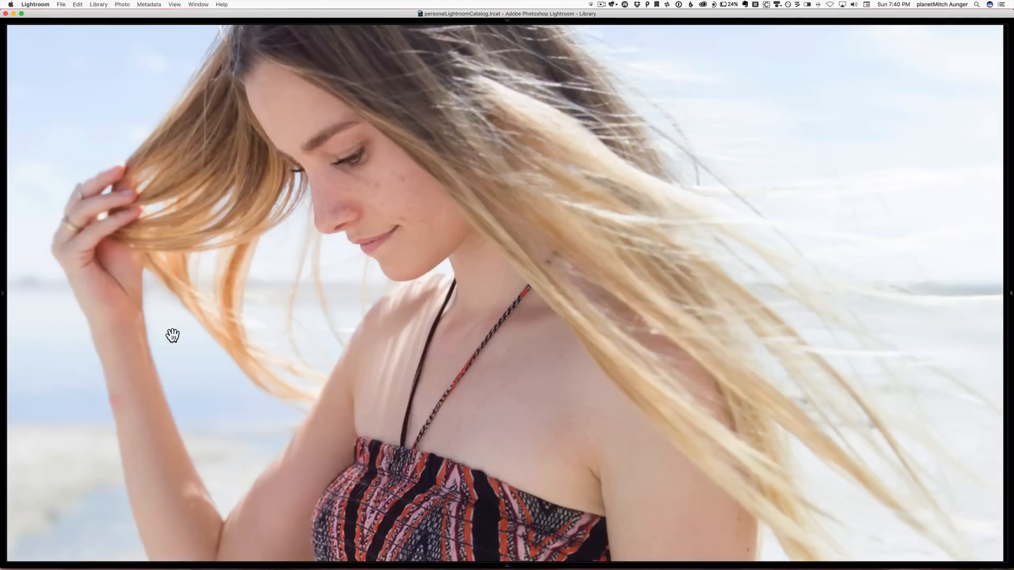
mouse_move(238, 396)
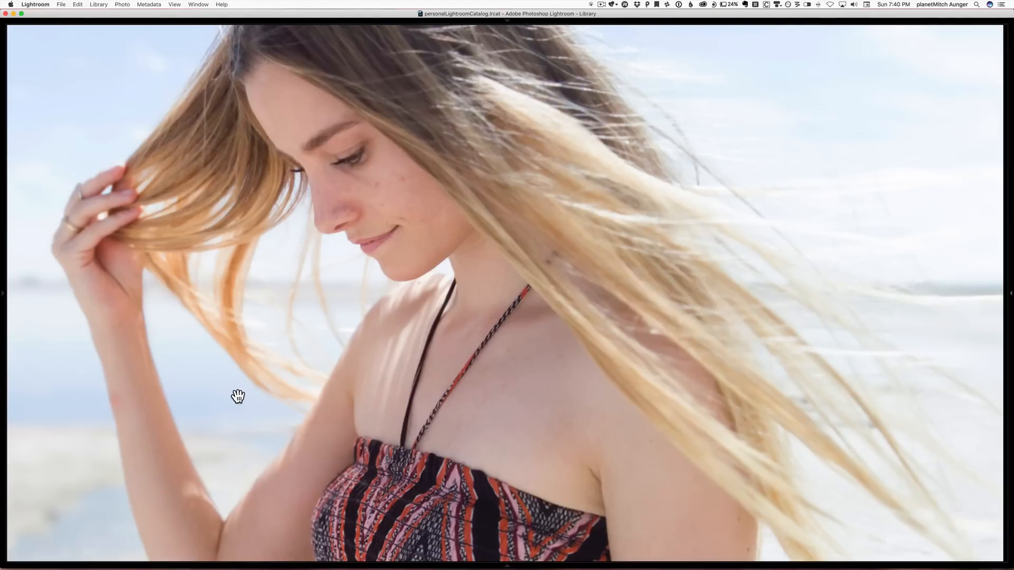
mouse_move(347, 295)
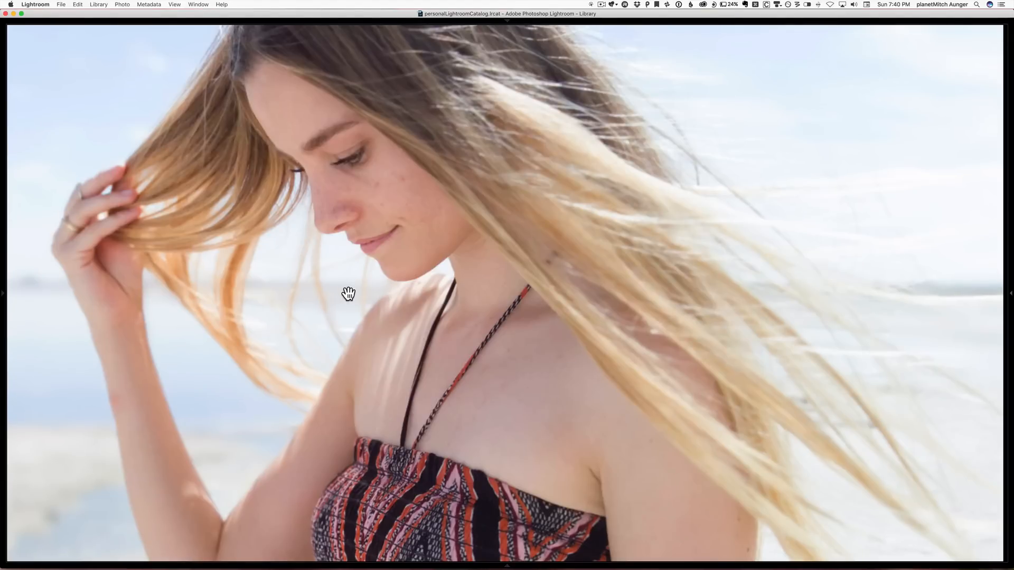
mouse_move(192, 274)
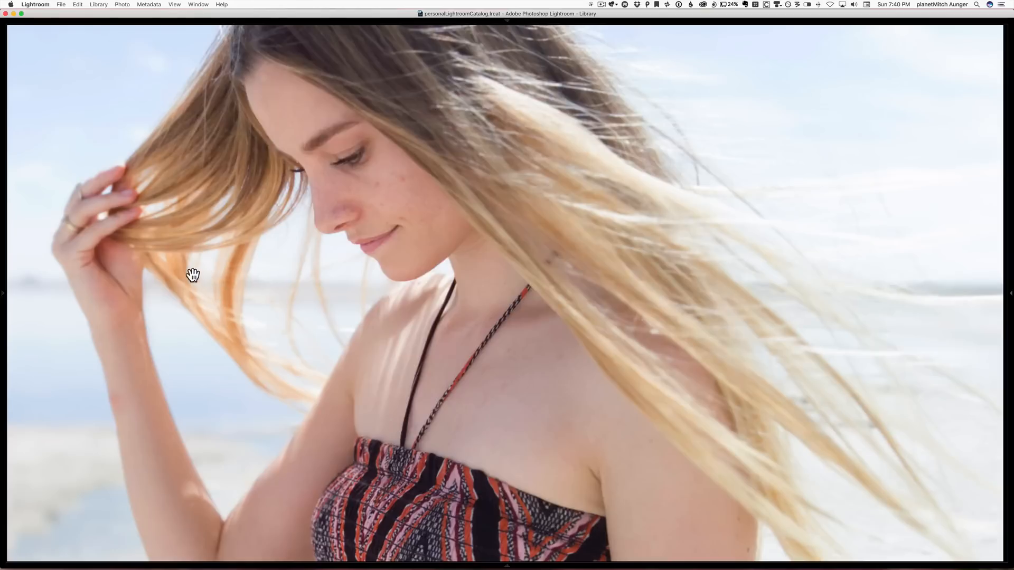
mouse_move(167, 304)
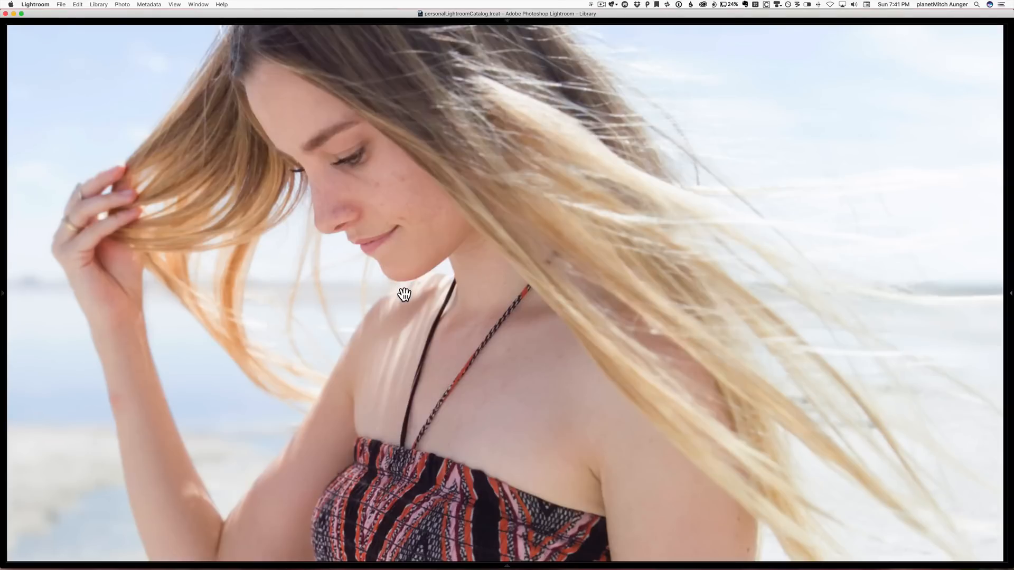
mouse_move(391, 291)
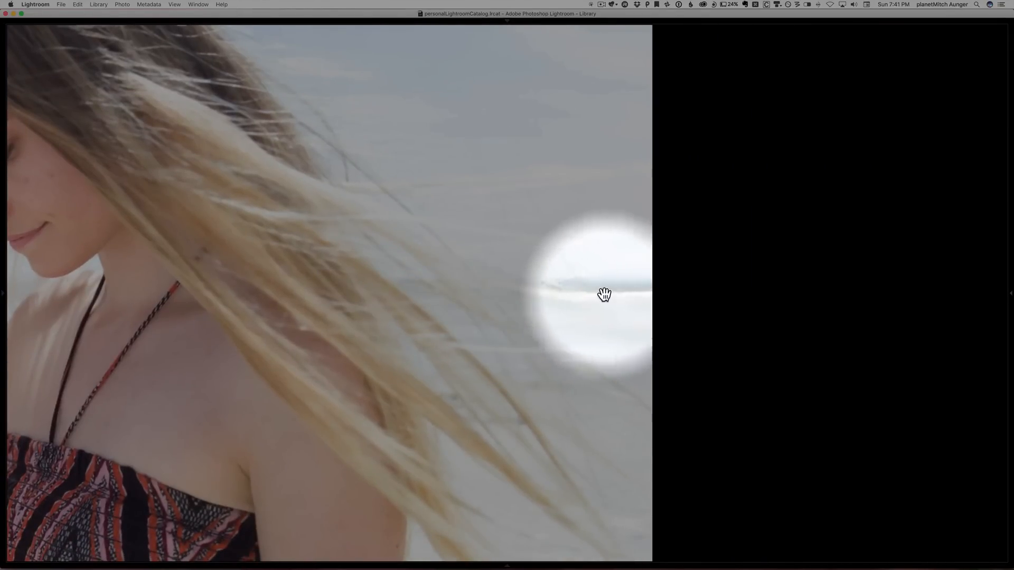
- Spotlight the woman in the patterned dress on the Lightroom beach portrait
drag(604, 295, 519, 297)
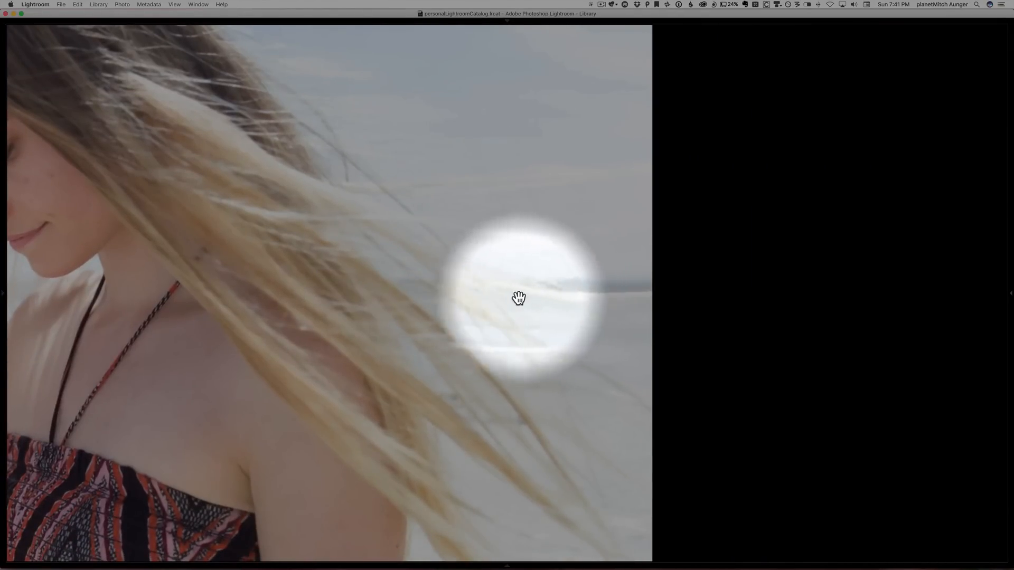
drag(520, 298, 429, 292)
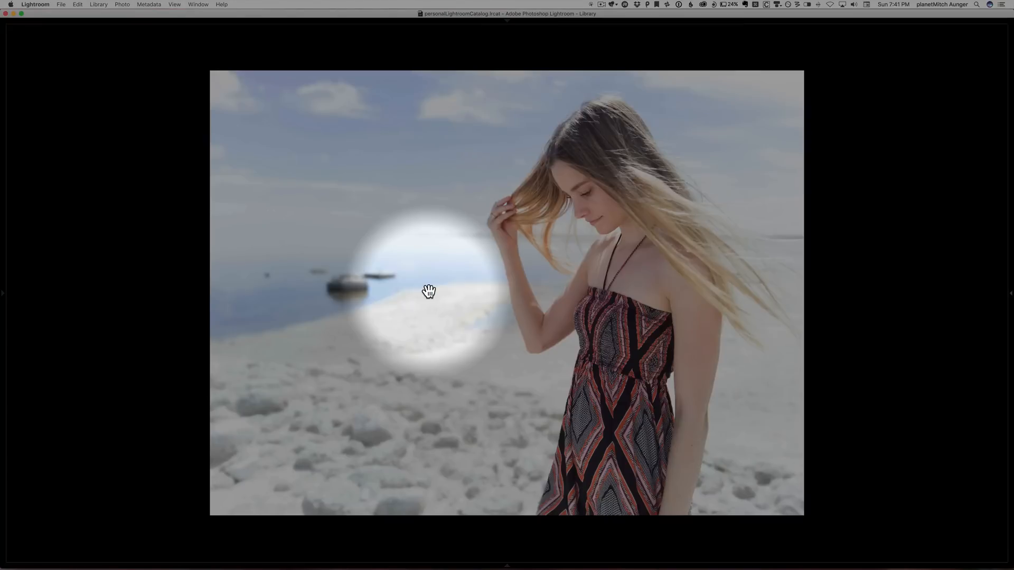
drag(430, 291, 711, 229)
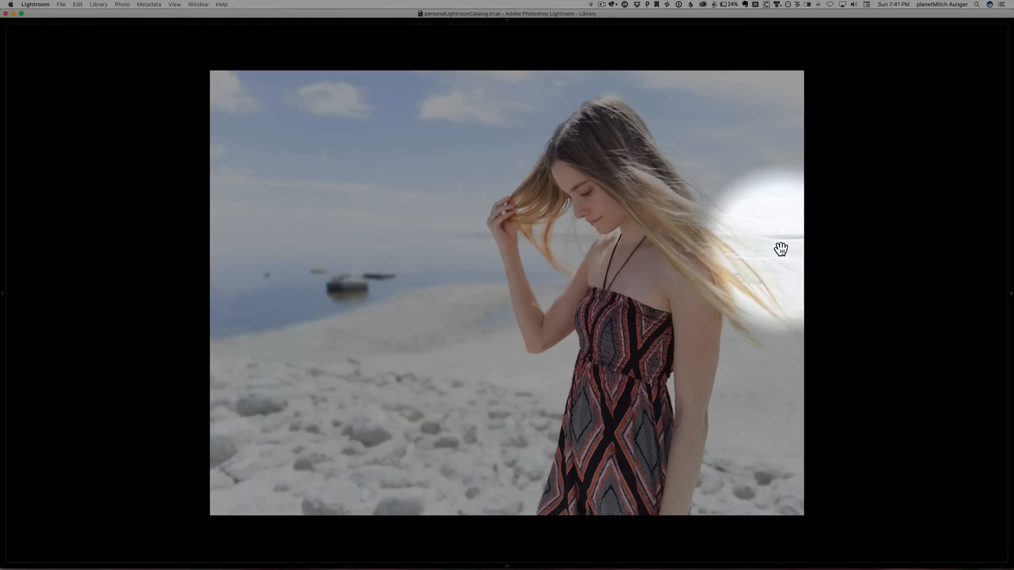
drag(781, 249, 679, 244)
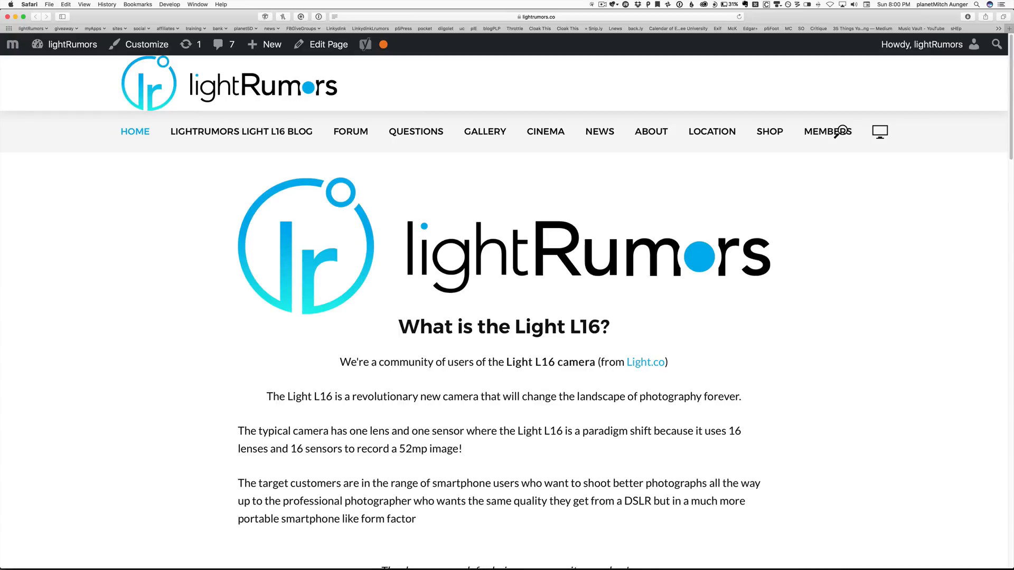
mouse_move(539, 289)
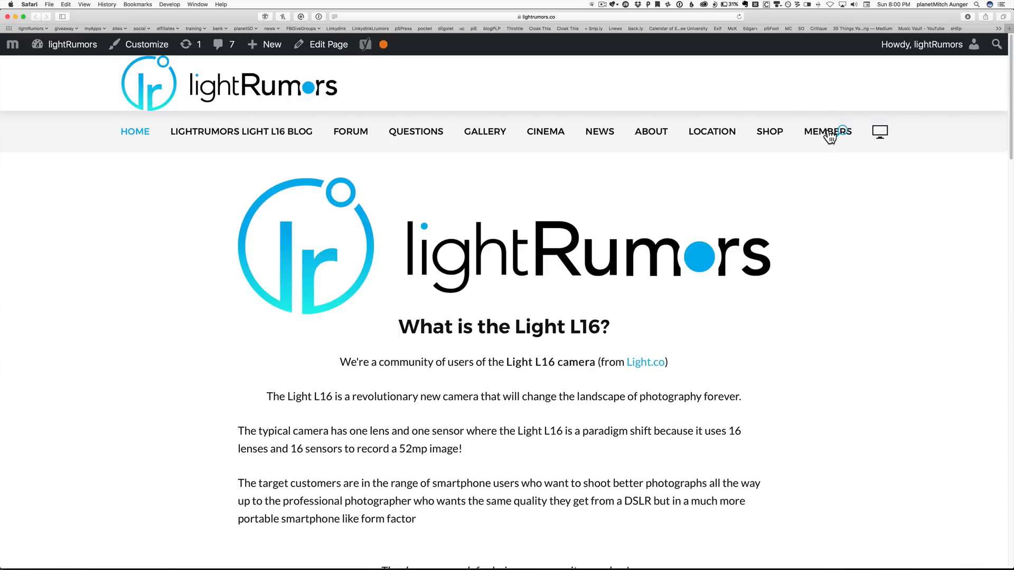
- Navigate the lightRumors menu bar to the Shop page listing The First Light L16 Ebook at $0.00
click(826, 131)
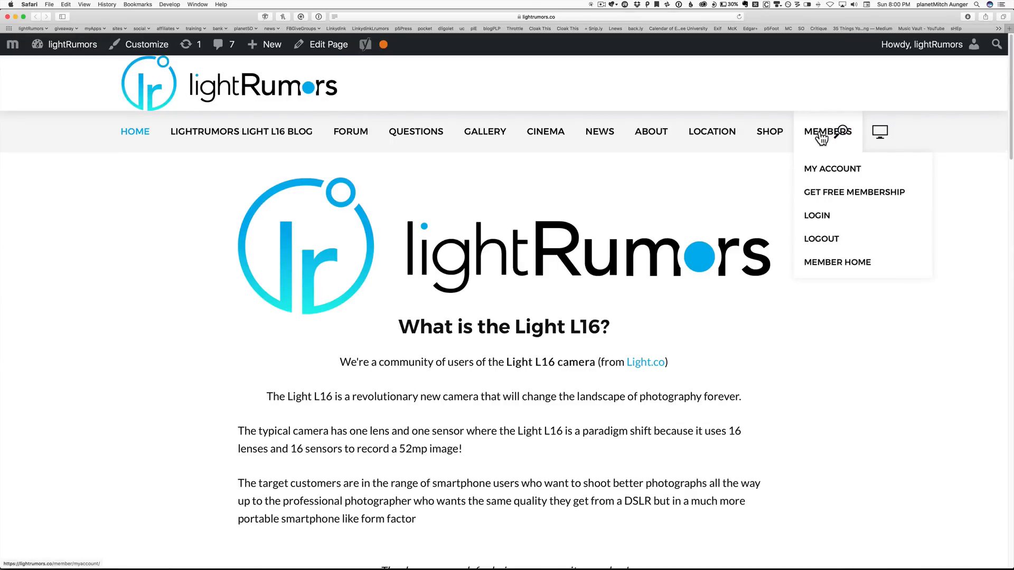
mouse_move(241, 131)
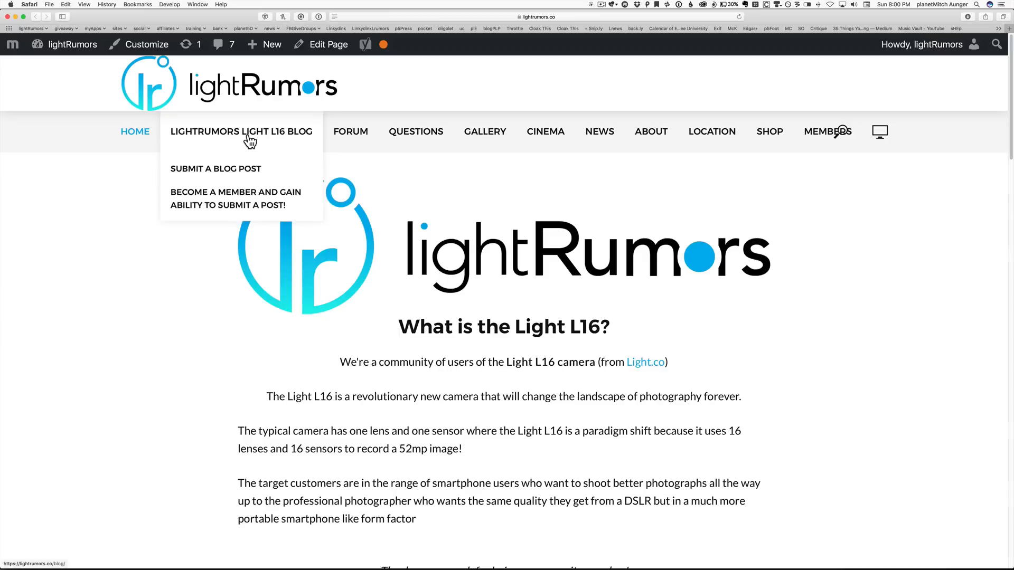
mouse_move(218, 169)
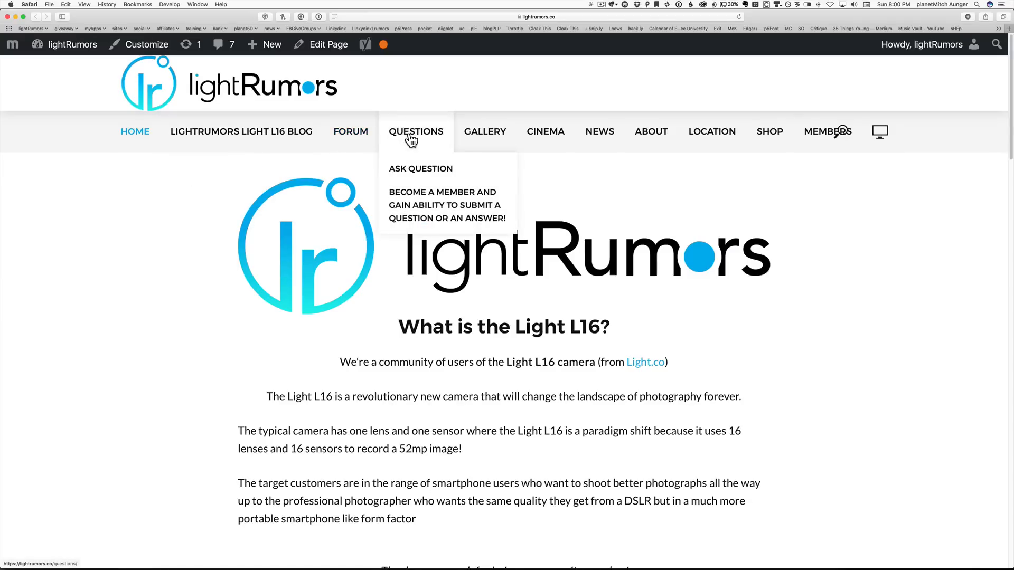
mouse_move(485, 131)
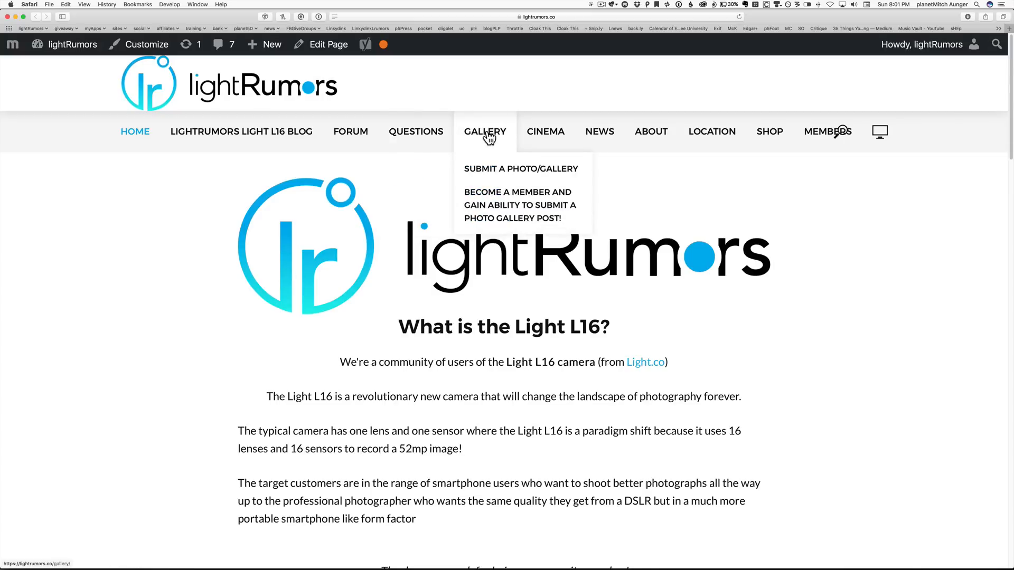
mouse_move(494, 173)
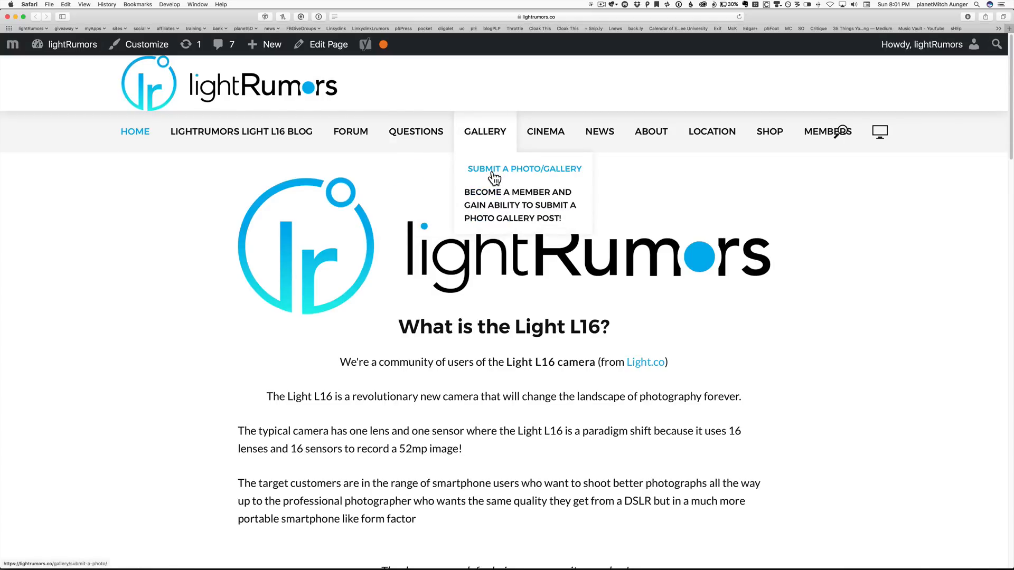
mouse_move(545, 131)
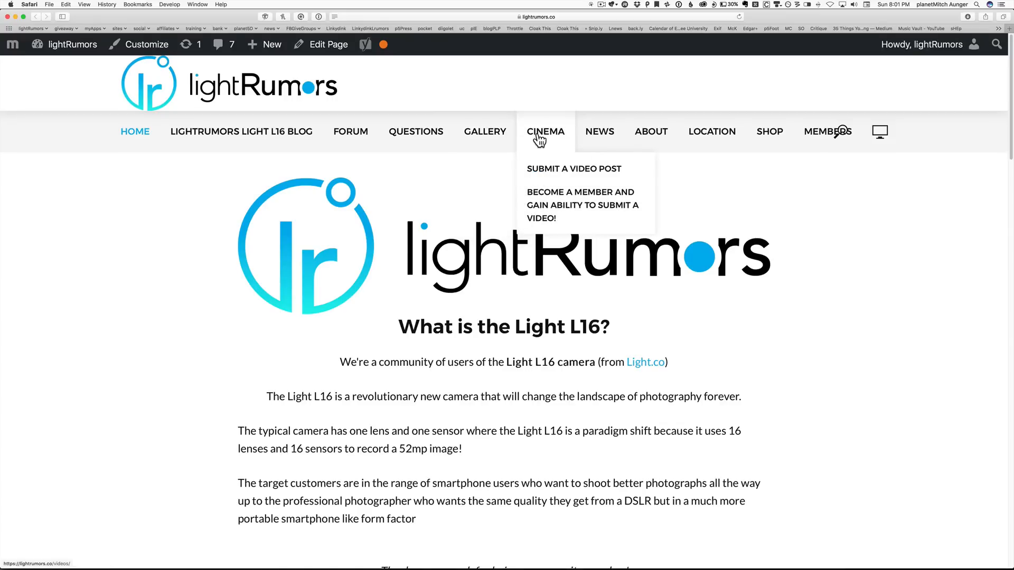
mouse_move(768, 131)
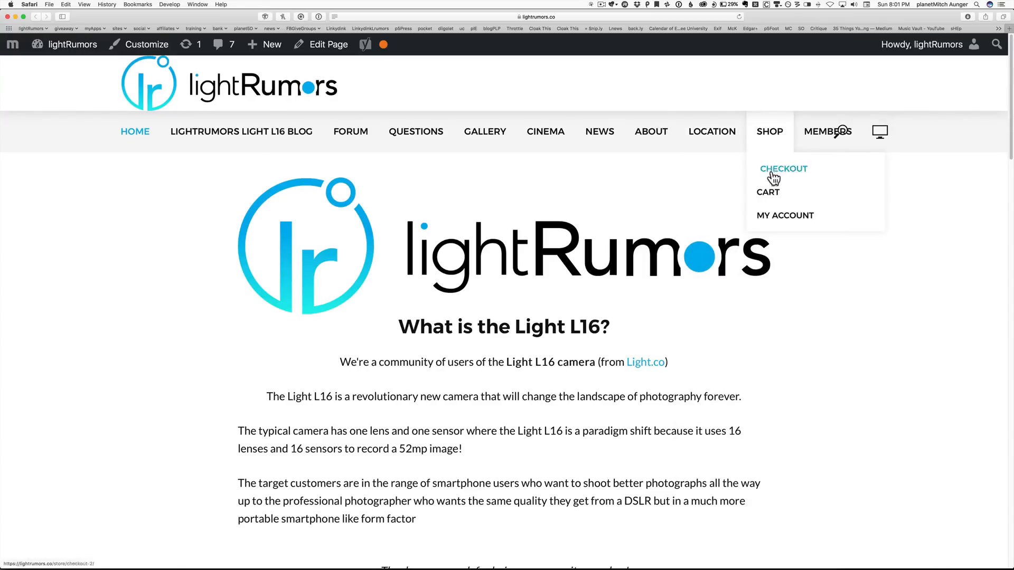
mouse_move(770, 133)
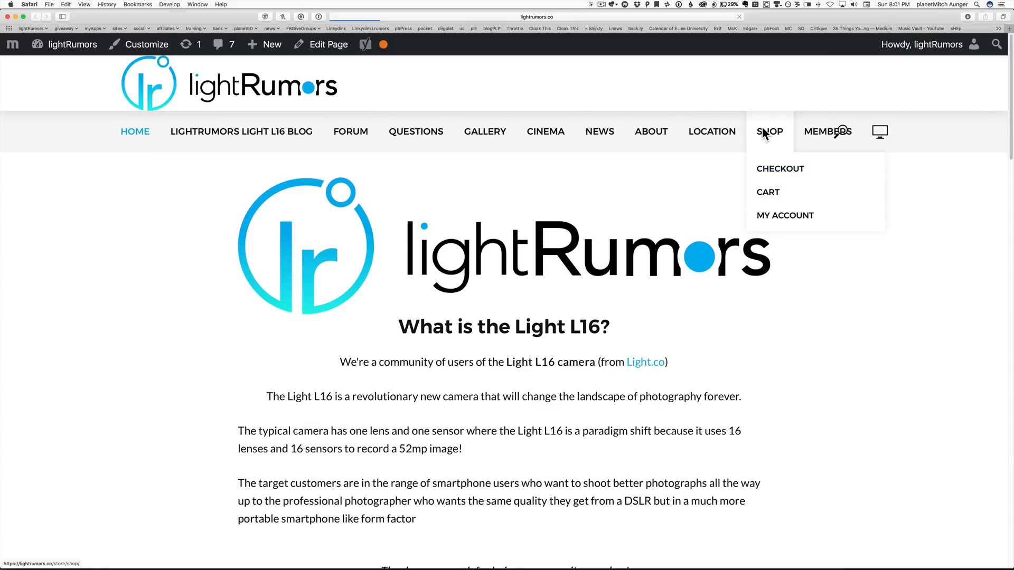
mouse_move(284, 344)
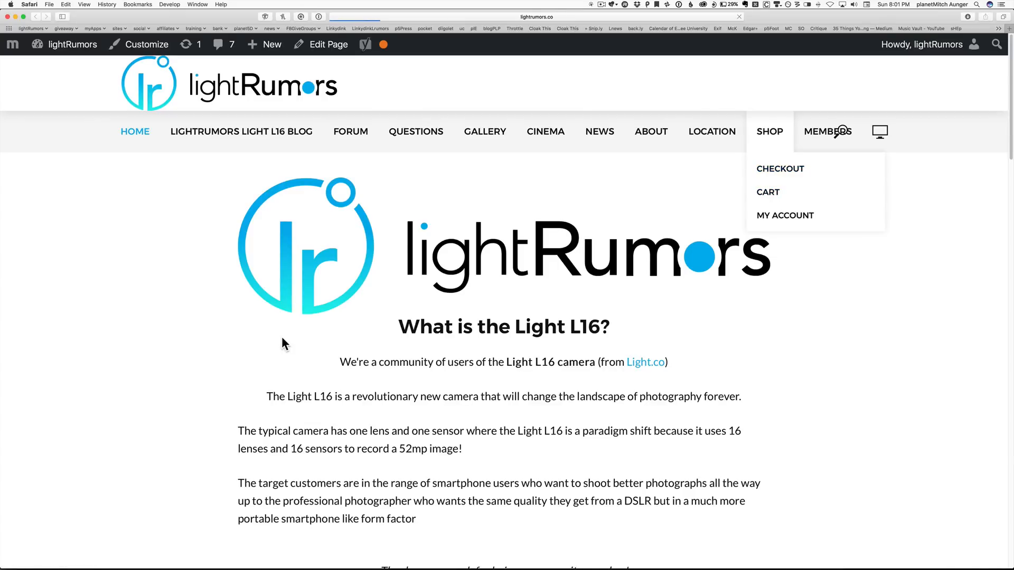
click(770, 131)
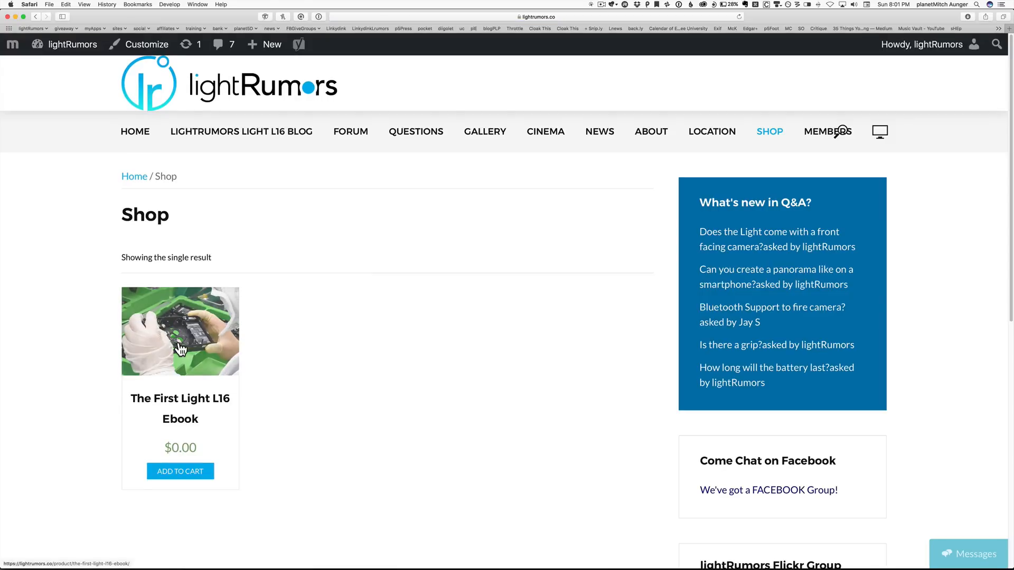
mouse_move(181, 349)
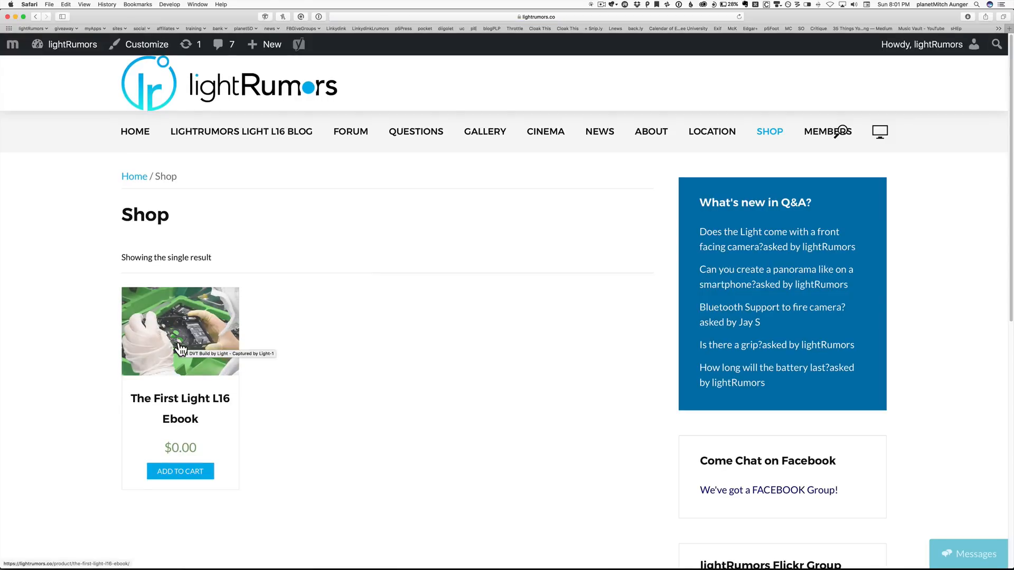